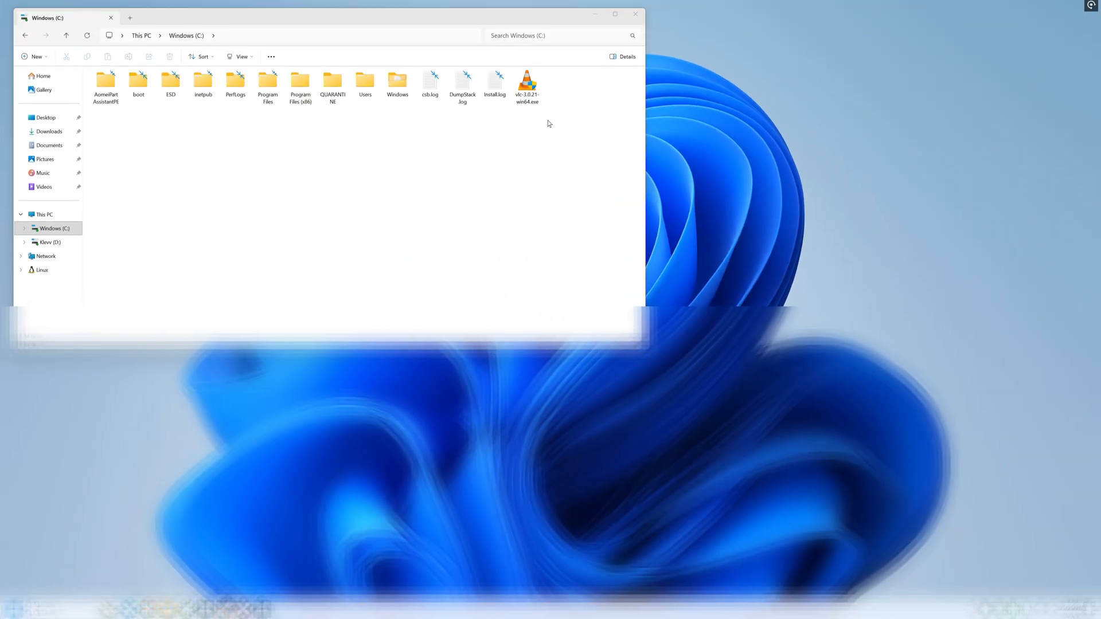
Launch Software Manager from the applications menu by searching 'so'.
double_click(527, 80)
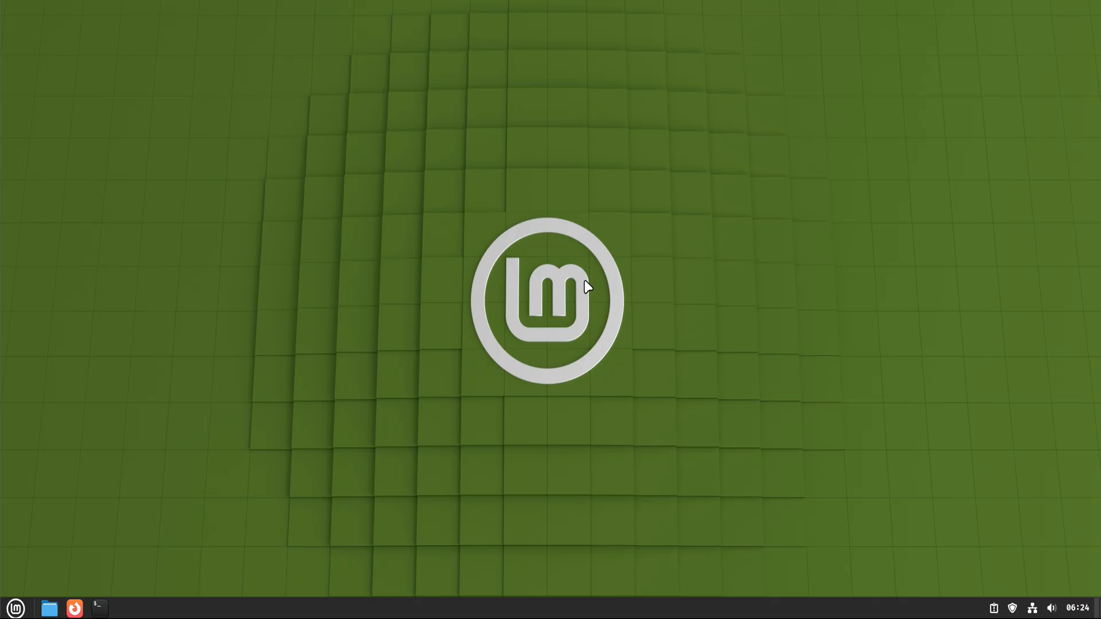
mouse_move(449, 264)
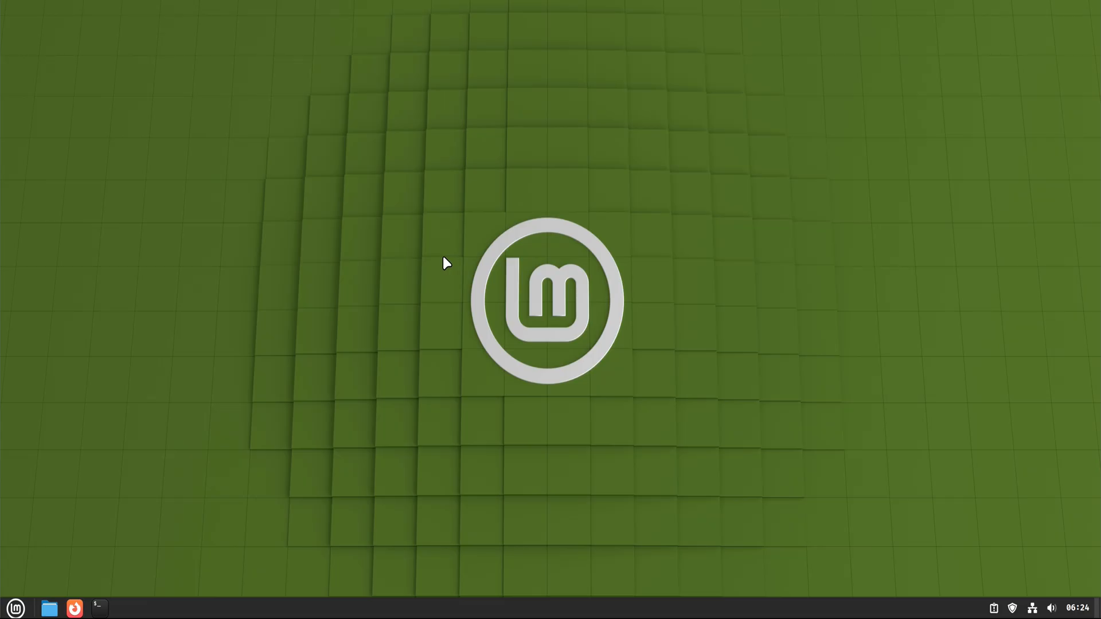
click(15, 608)
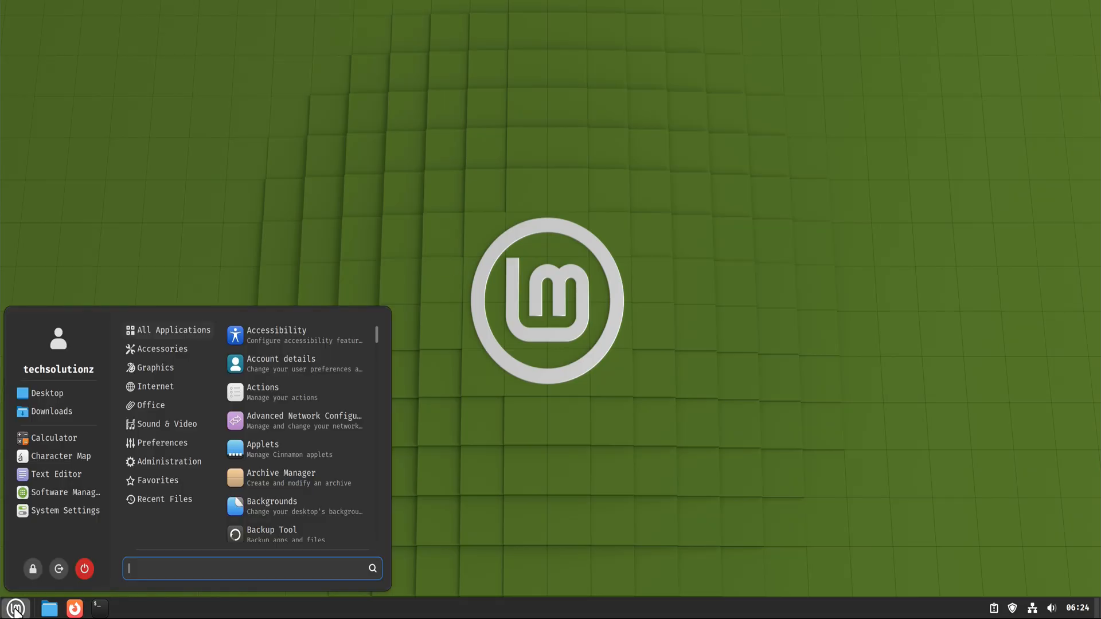
text(so)
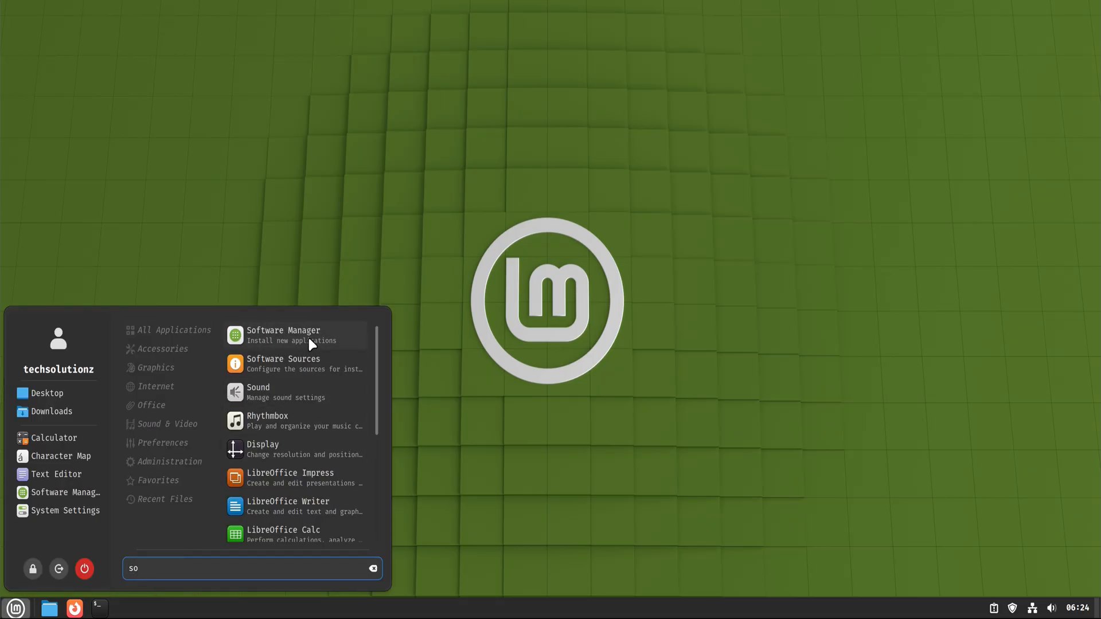
click(284, 335)
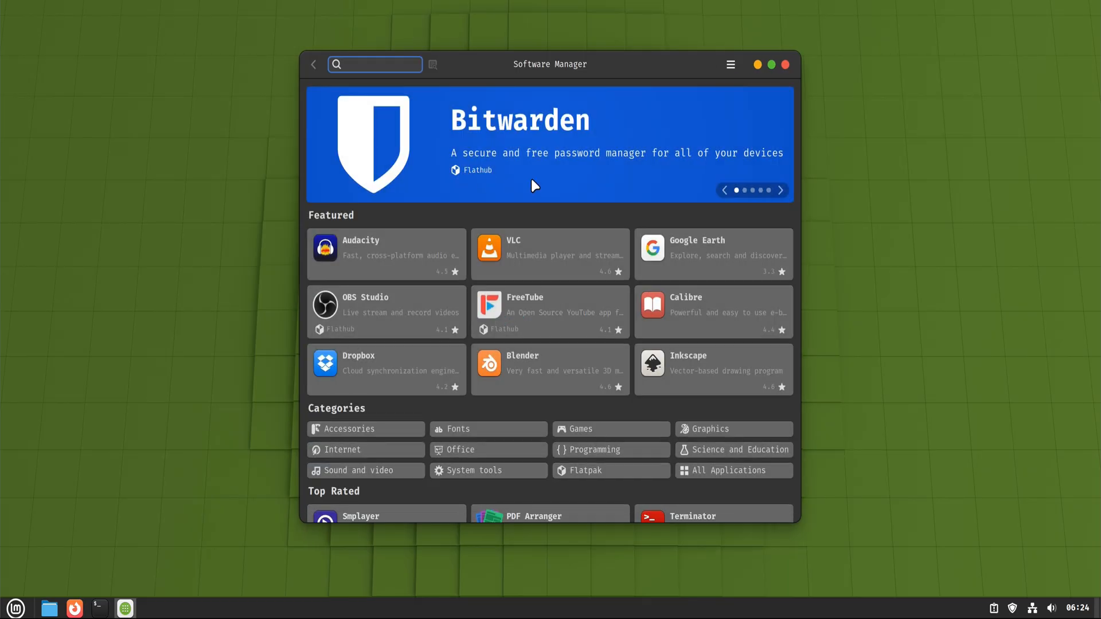
Install Blender with its additional packages, authenticate, and return to the featured apps page.
click(781, 189)
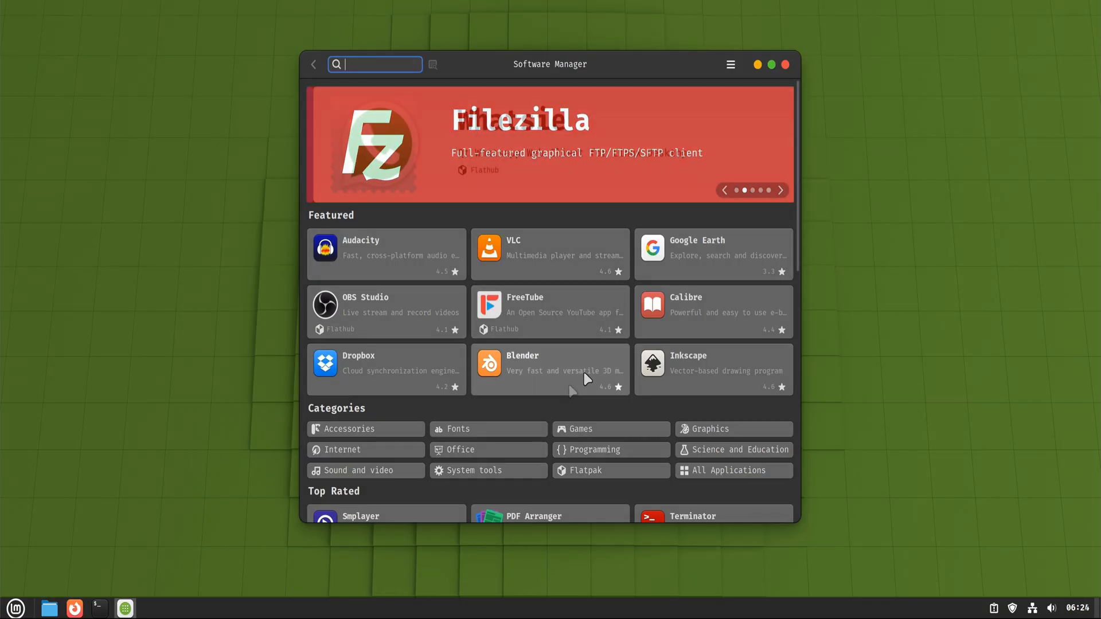
click(549, 371)
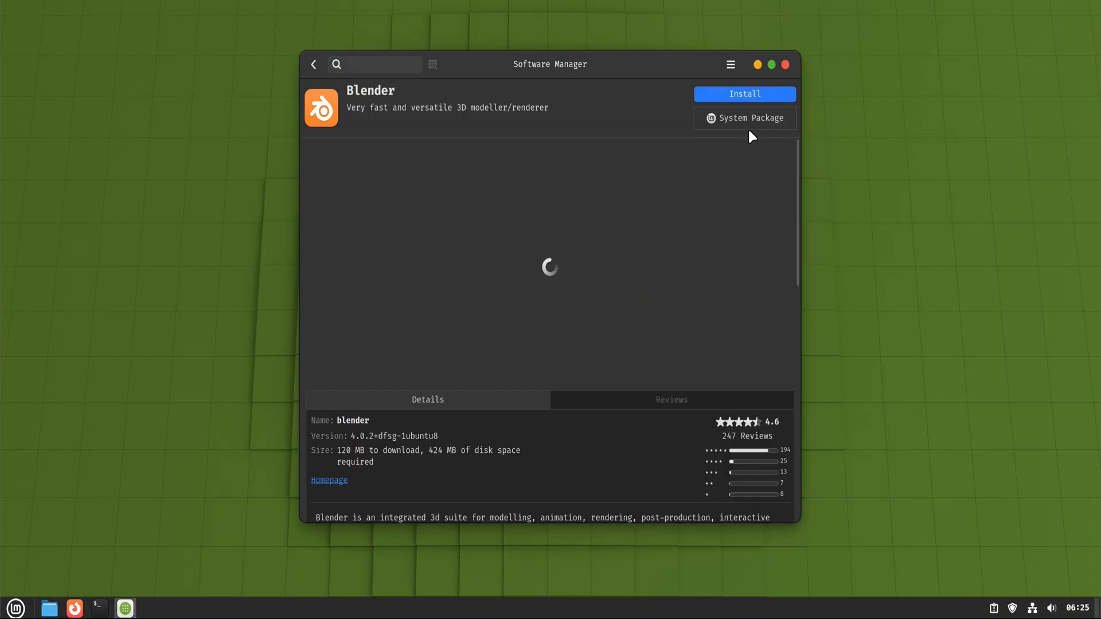
click(743, 94)
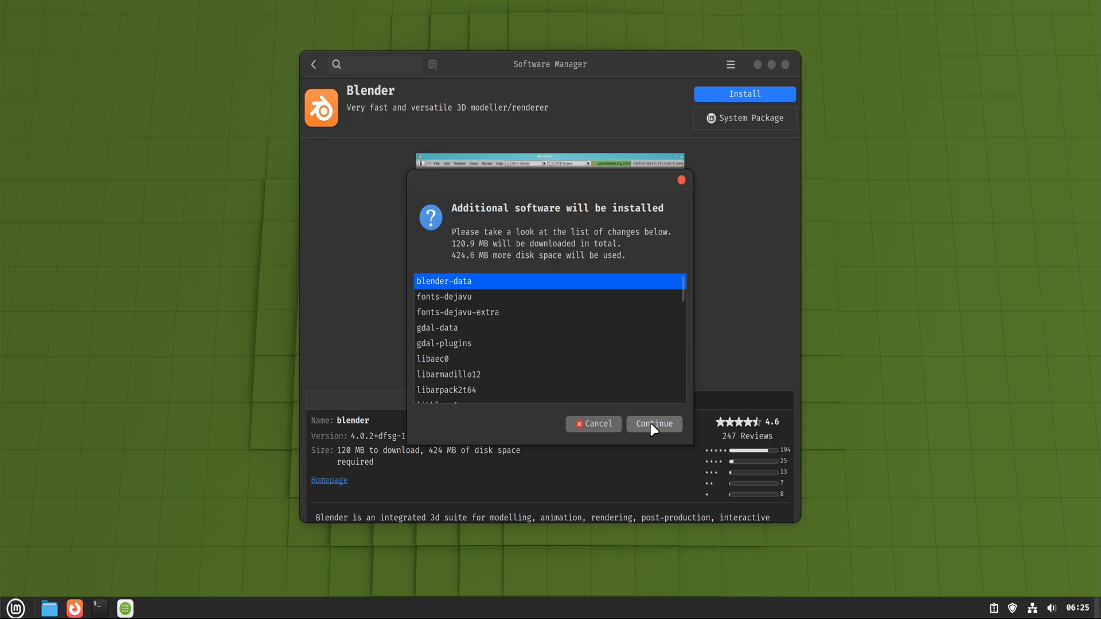
click(652, 423)
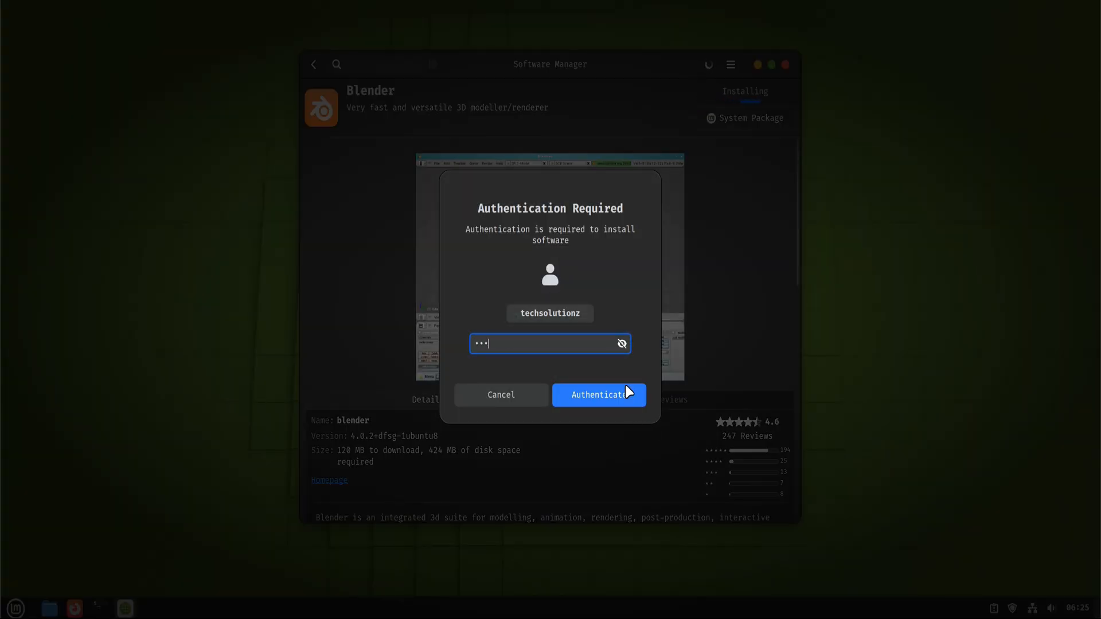
click(597, 394)
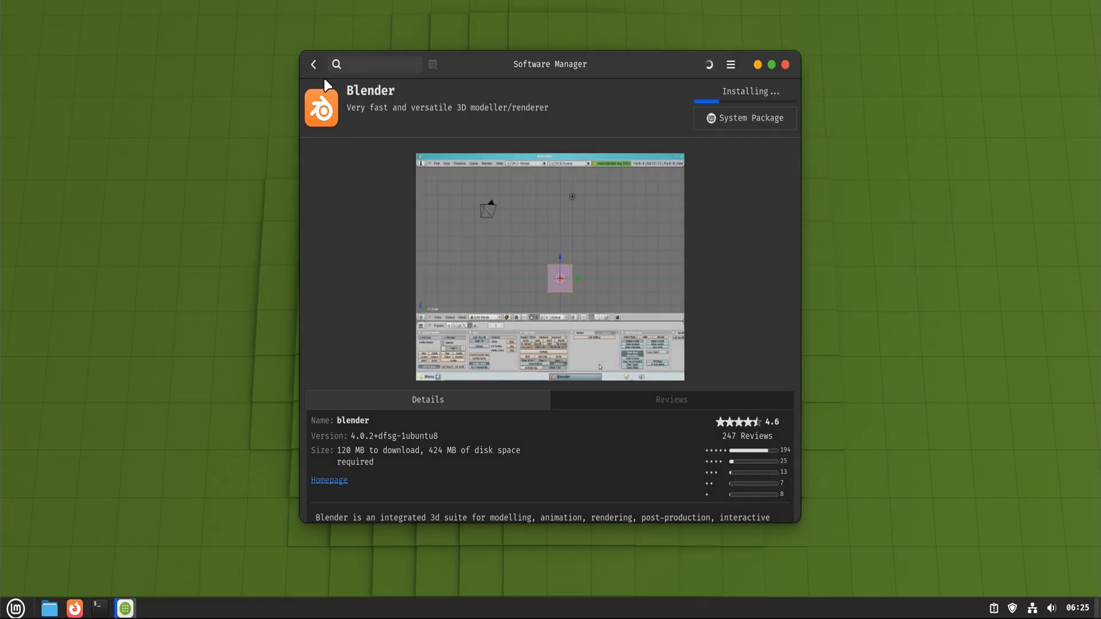
click(313, 64)
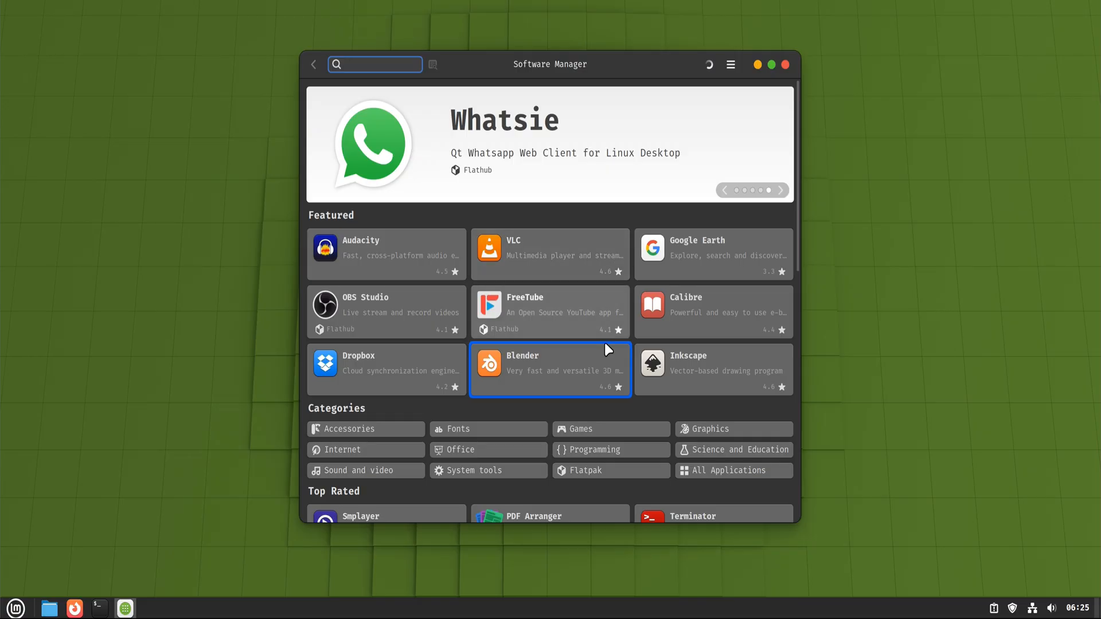
Browse the System tools and Office categories, then minimise Software Manager to the desktop.
click(476, 470)
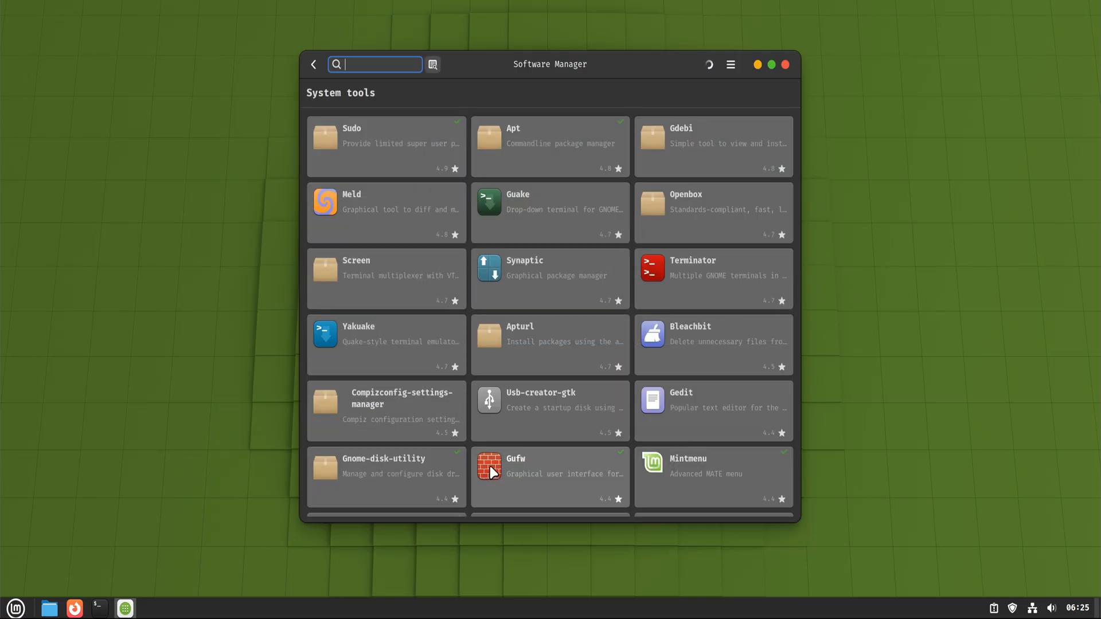
click(313, 64)
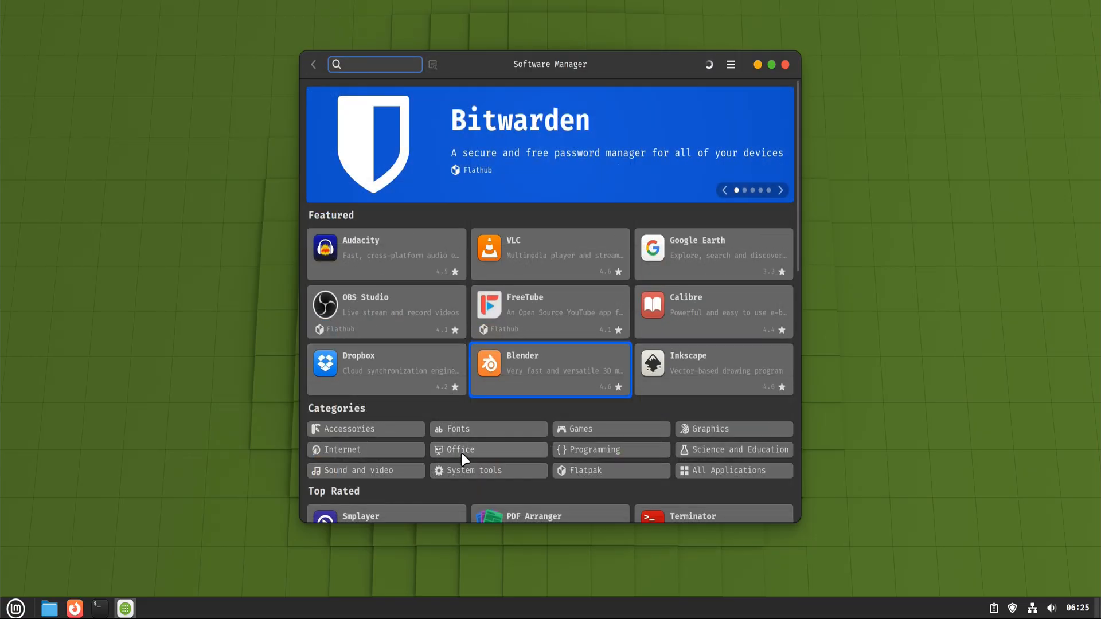
click(461, 449)
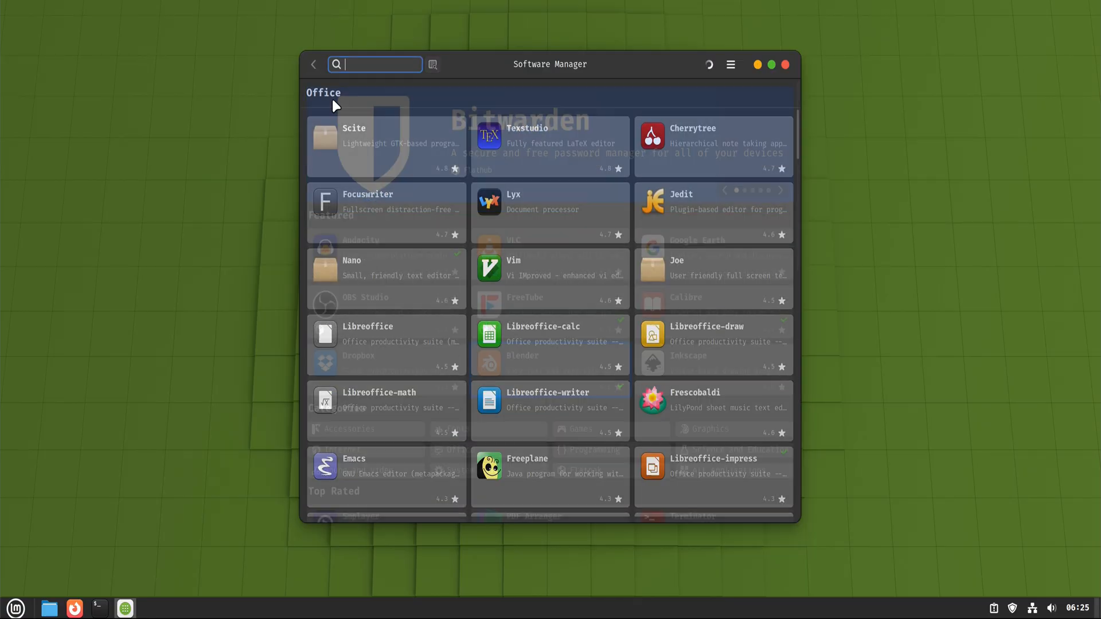
click(313, 65)
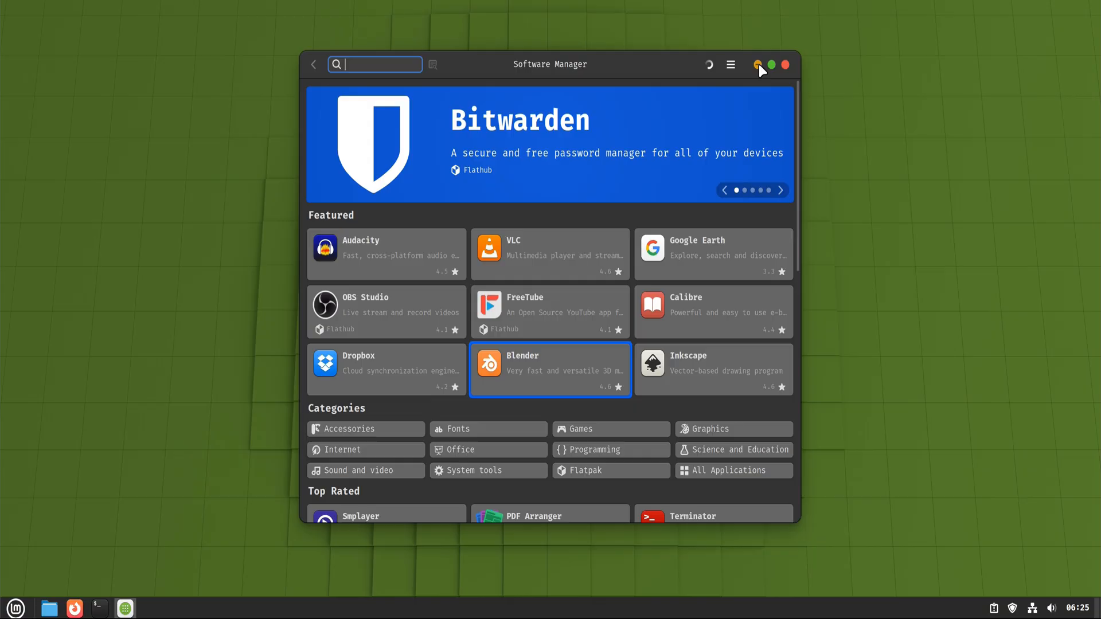
click(785, 64)
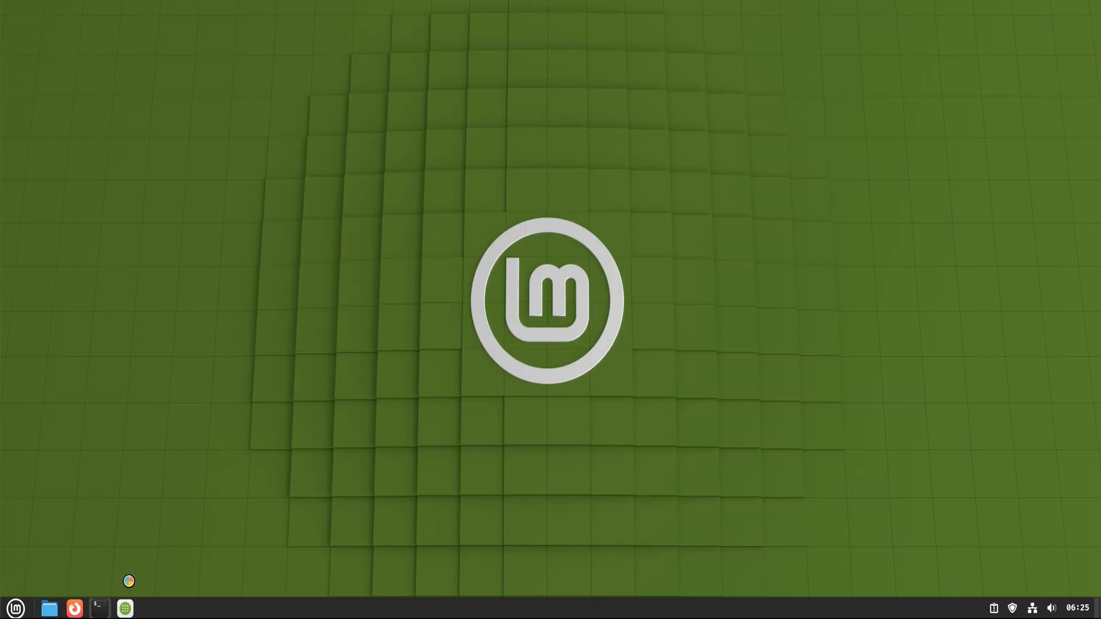
In a terminal, run 'apt --version' and then 'sudo apt install vlc' with the password.
click(99, 608)
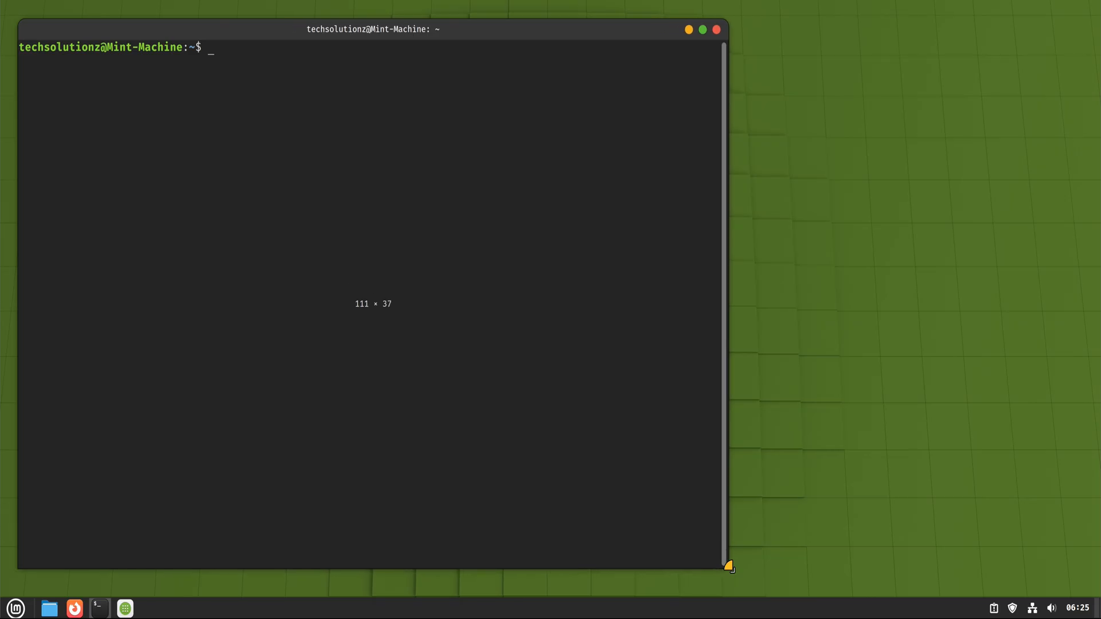
text(apt --version)
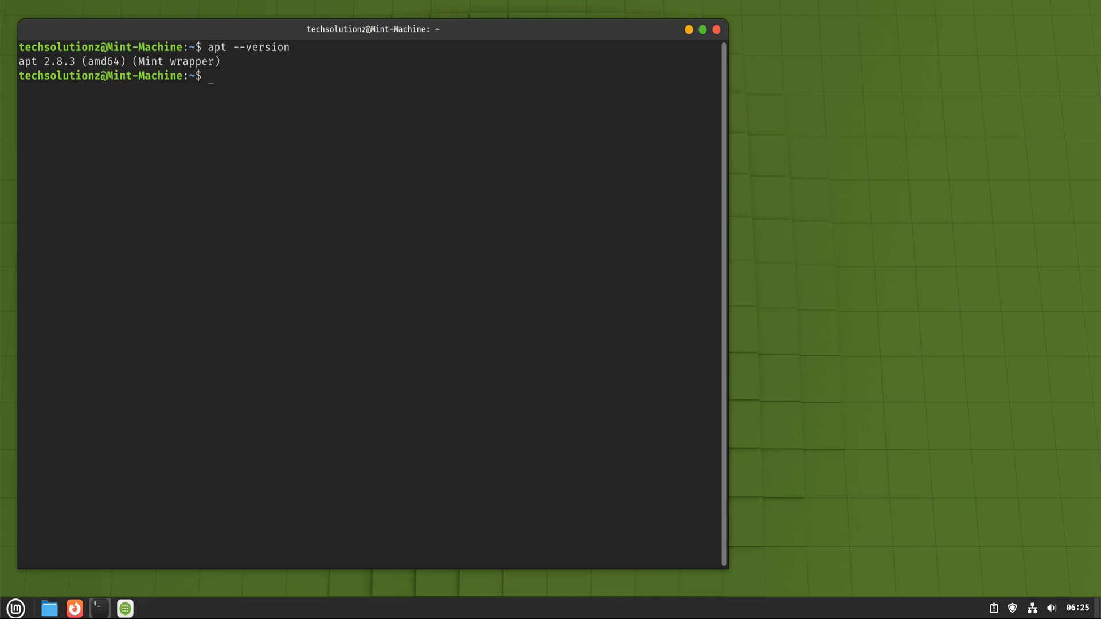
text(sudo apt i)
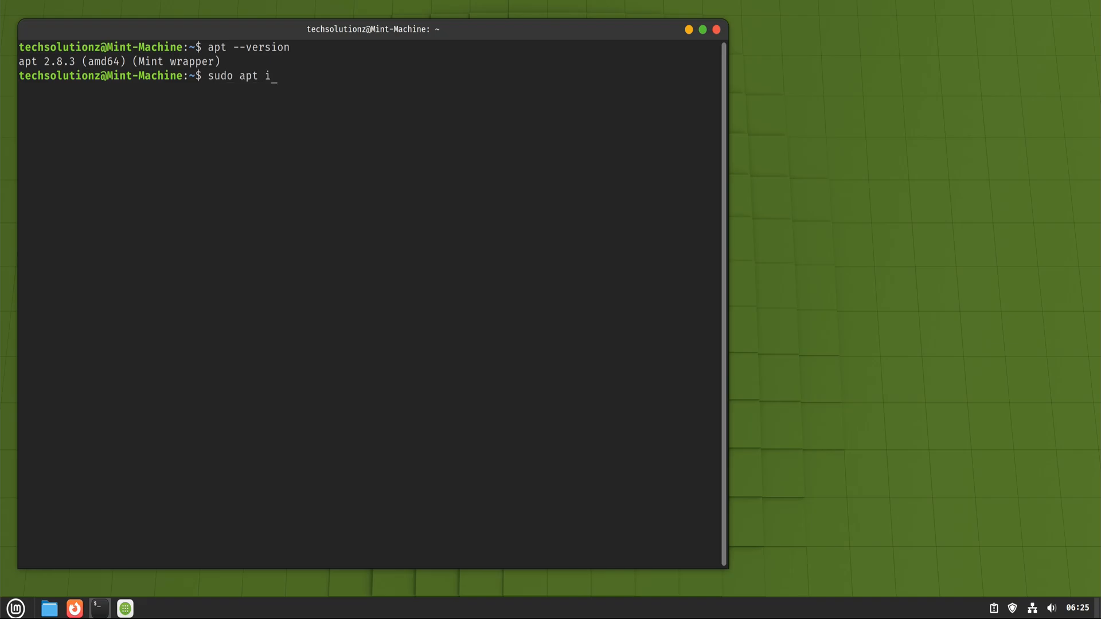
key(Return)
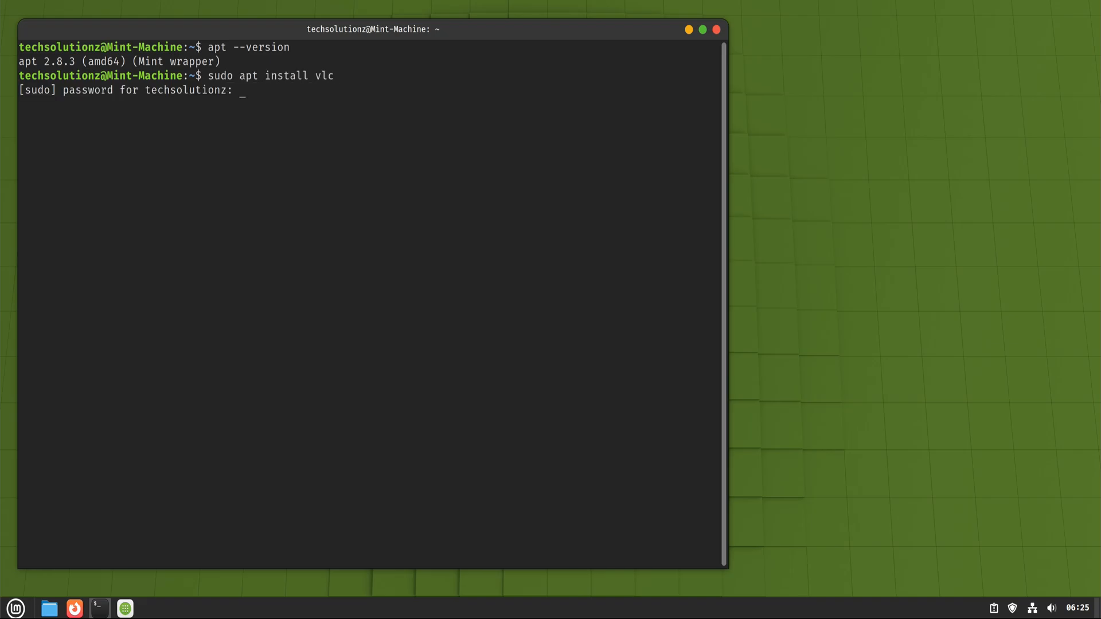
key(Return)
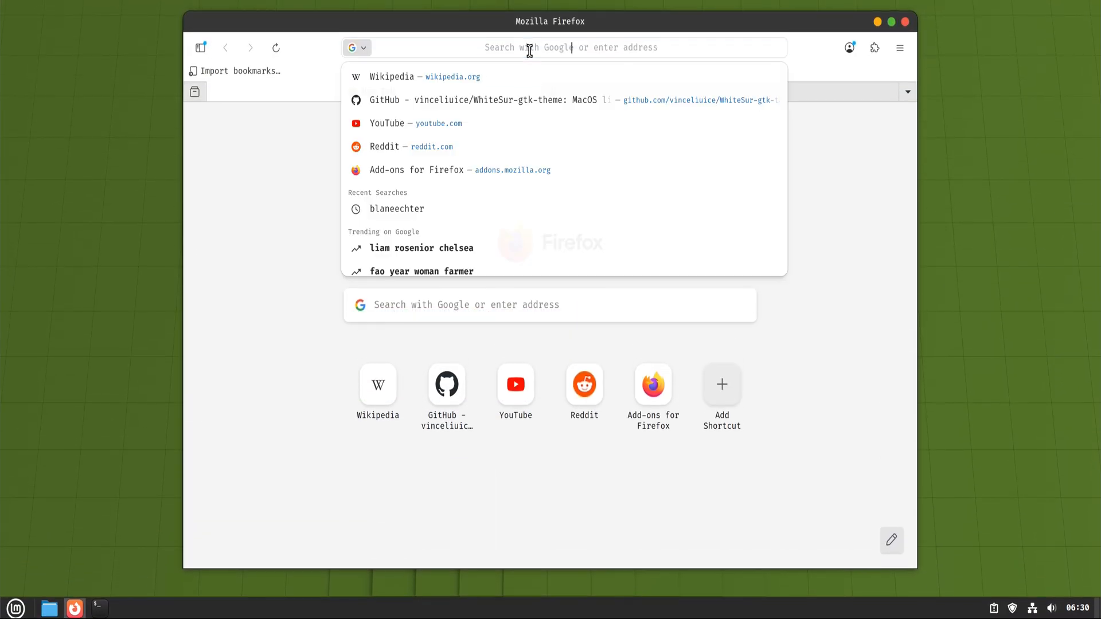
Reach inkscape.org via 'inks' and download the Inkscape 1.4.3 AppImage for GNU/Linux.
text(inkscape.org/release/1.4.3/gnulinux/)
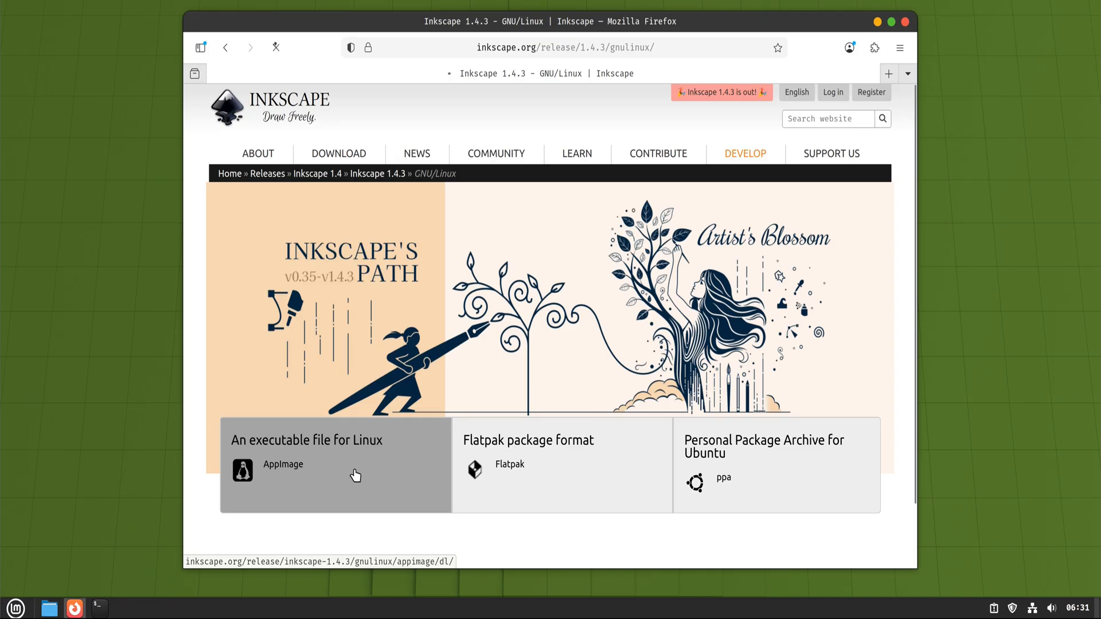
click(336, 463)
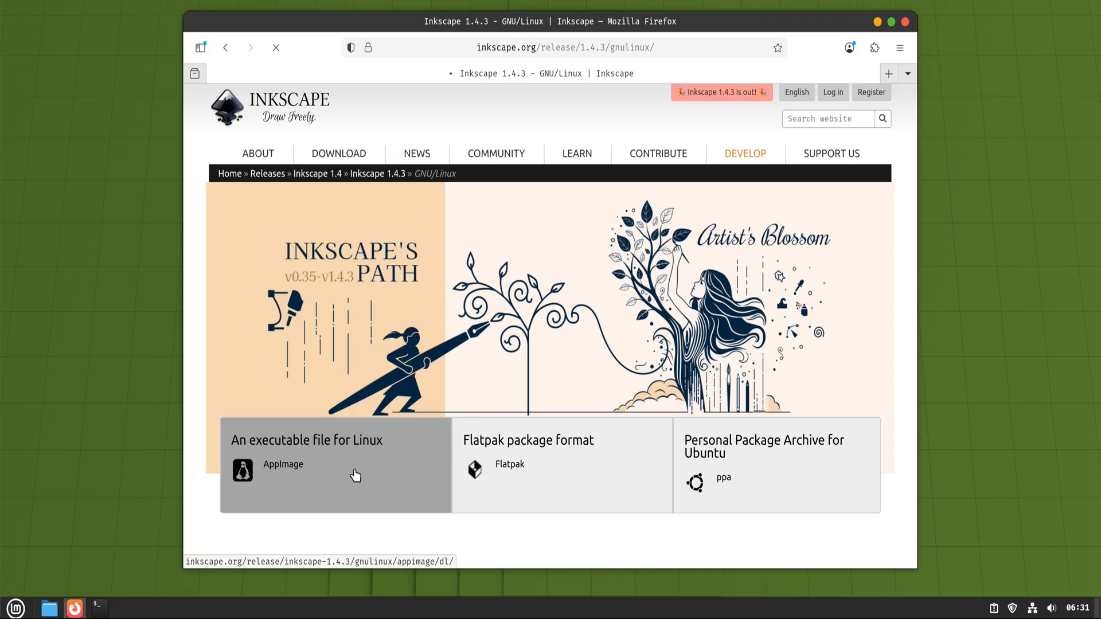
click(282, 464)
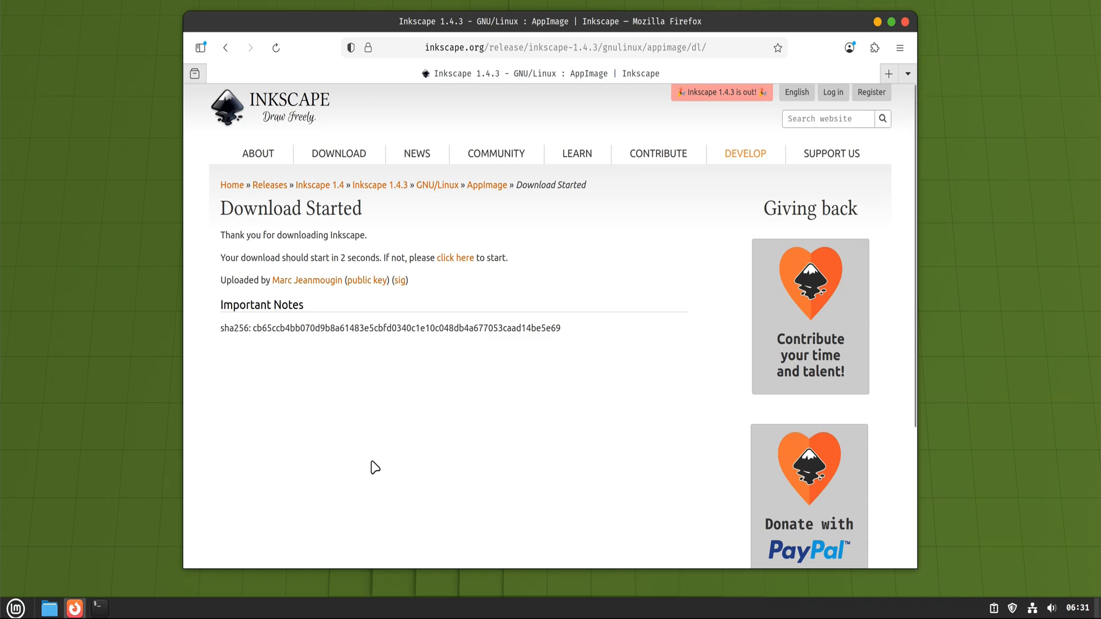
click(825, 47)
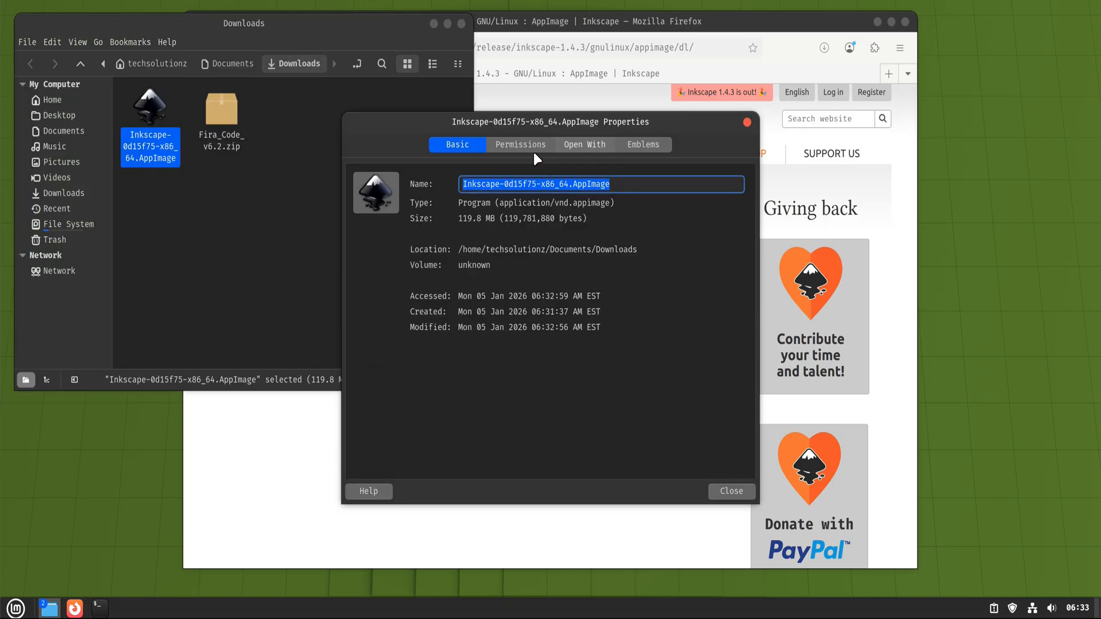
Check the AppImage's permissions, close its properties, and launch Inkscape from it.
click(519, 145)
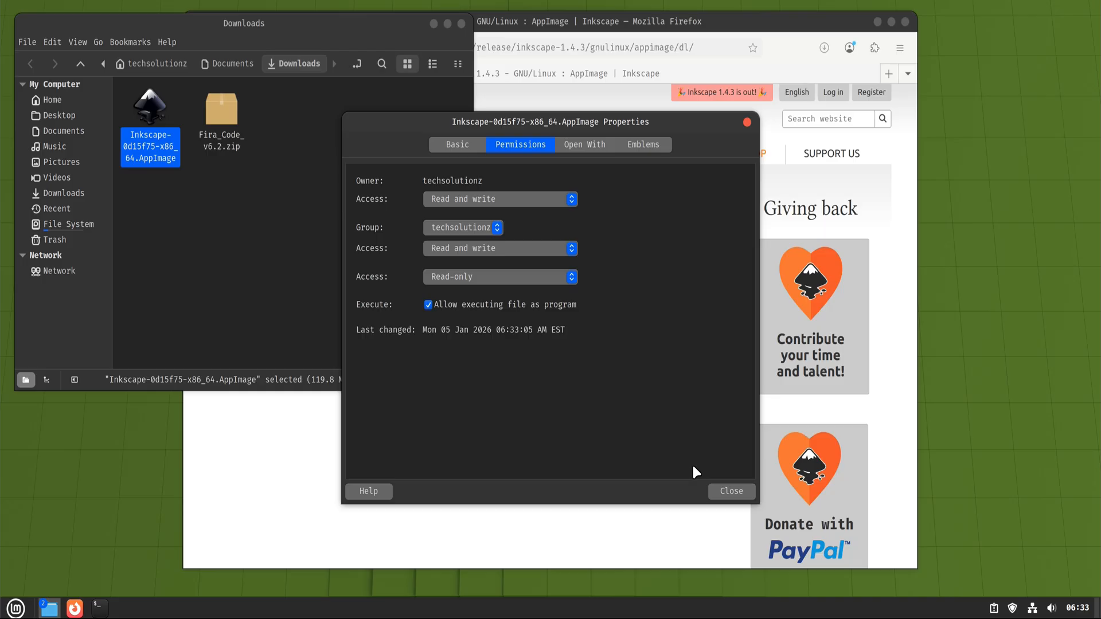
click(731, 491)
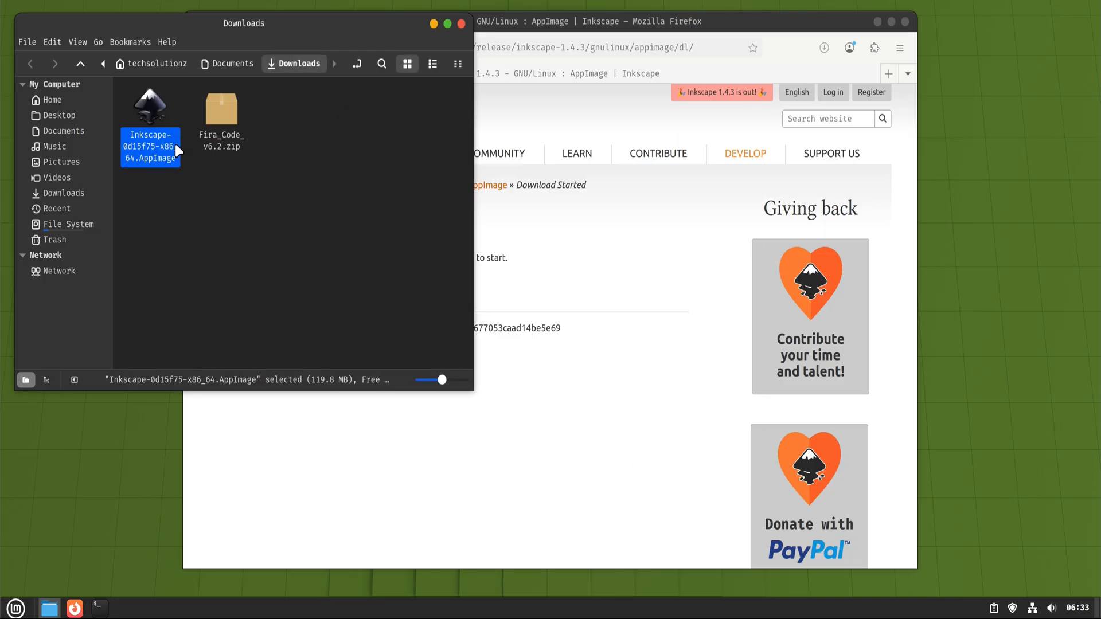
double_click(149, 109)
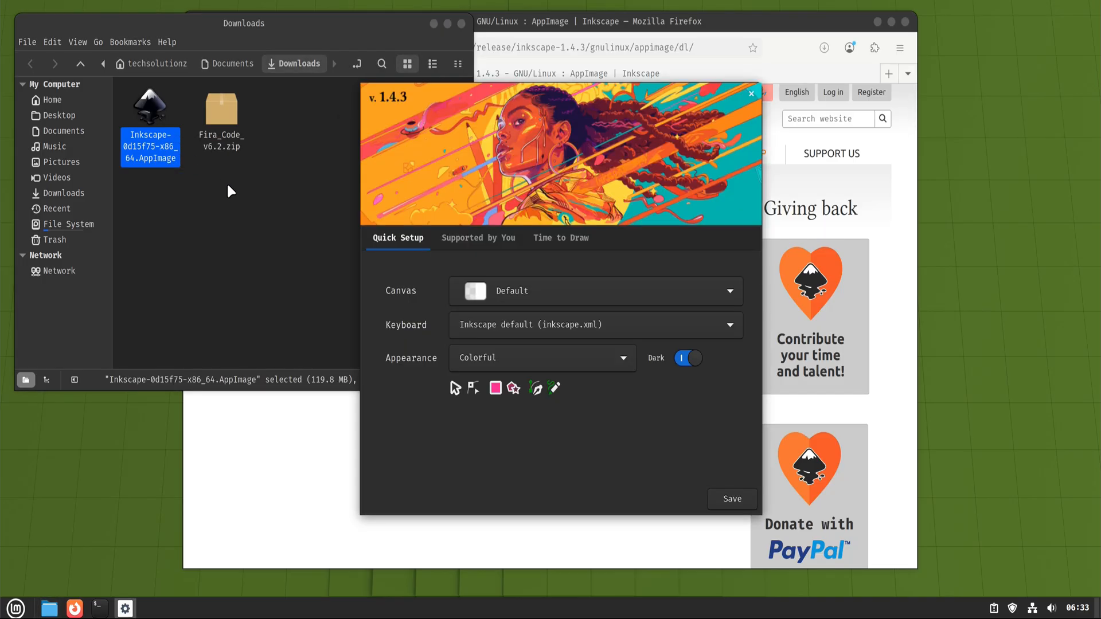
Step through the welcome pages to a new document and draw a black rectangle.
click(478, 238)
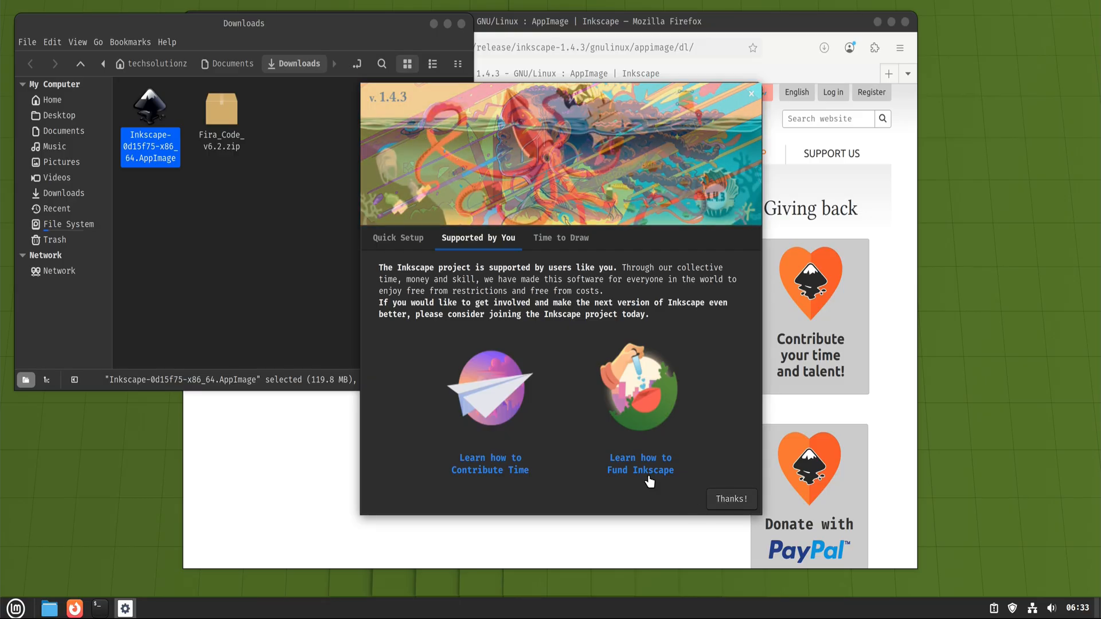
click(561, 237)
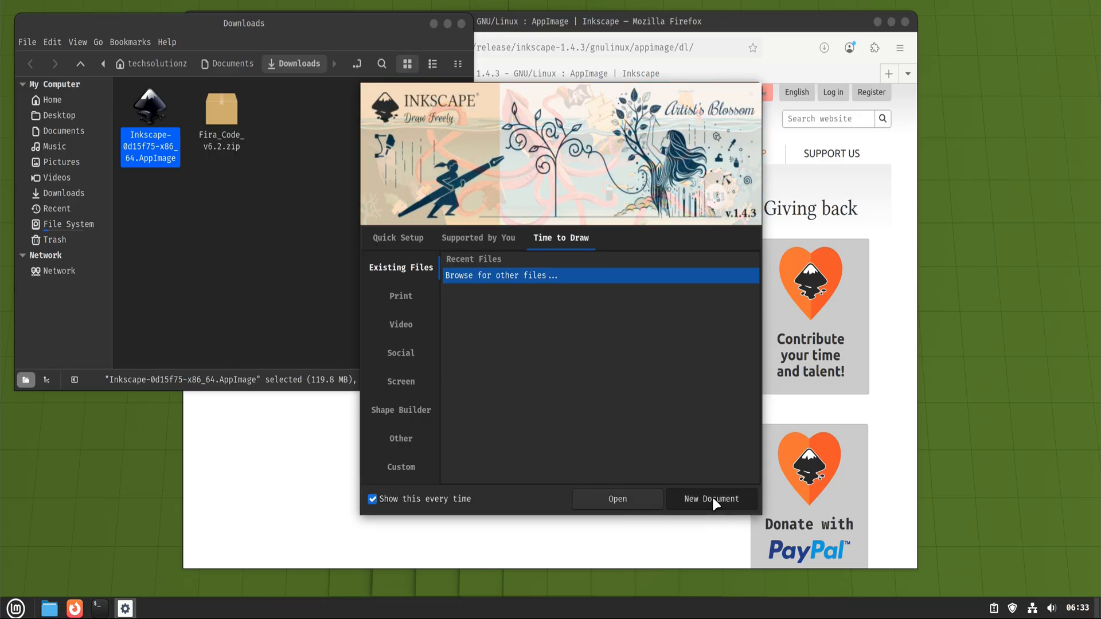
click(711, 499)
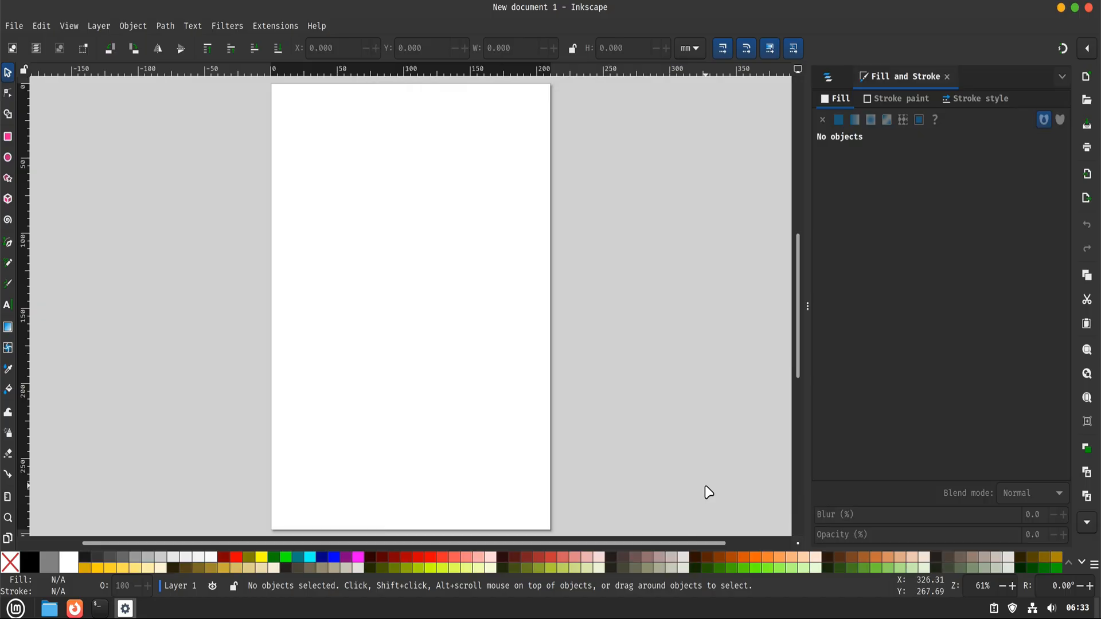
mouse_move(407, 177)
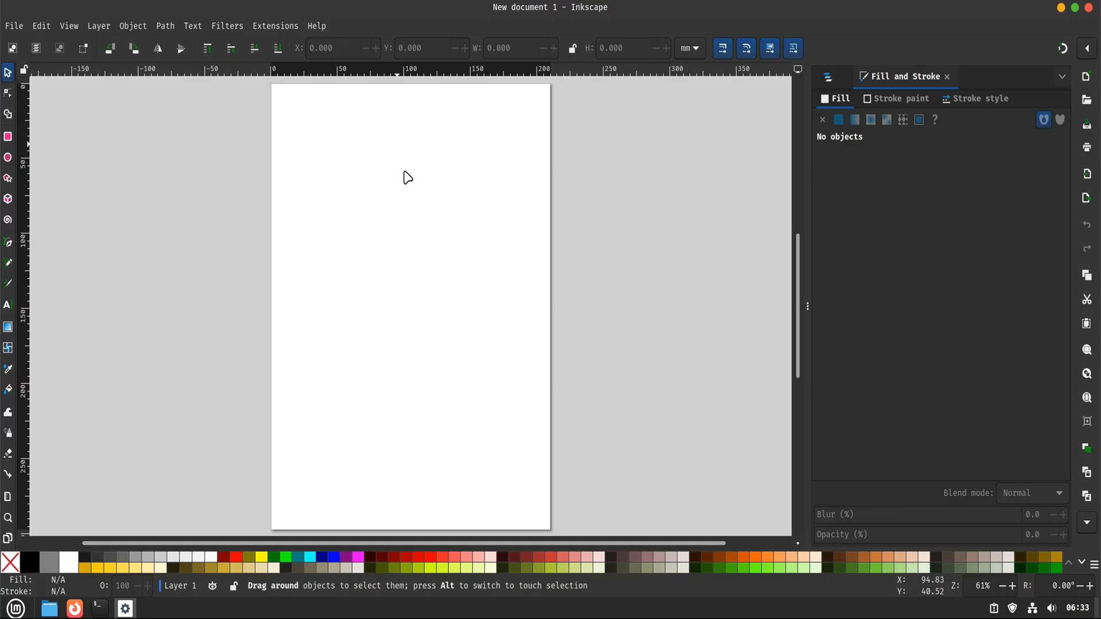
drag(353, 186, 459, 265)
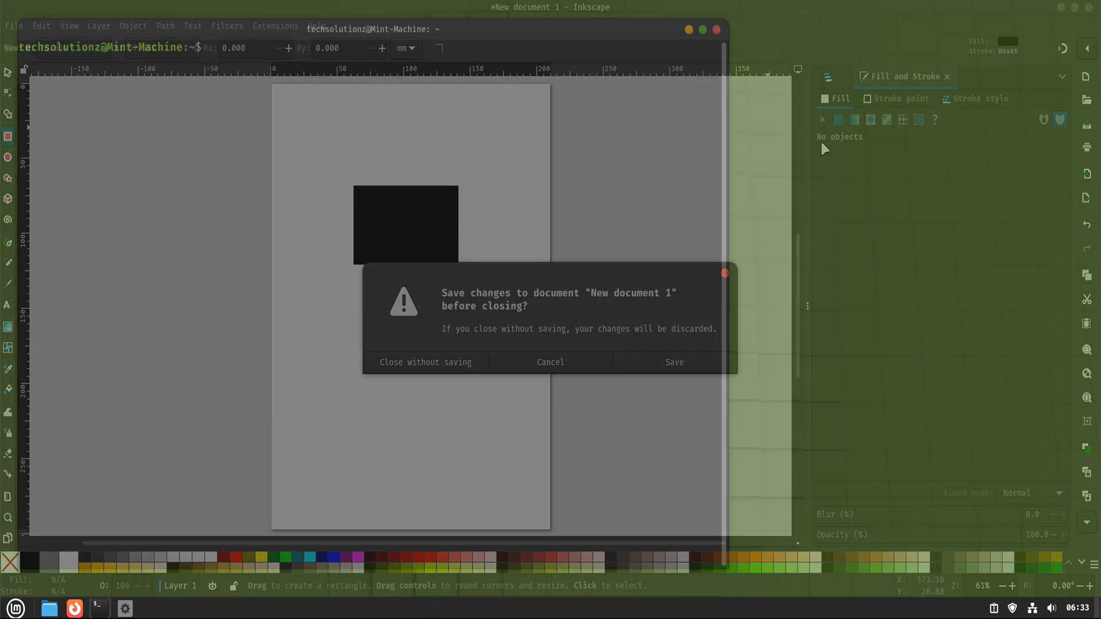
Run 'flatpak --version' to confirm Flatpak 1.14.6 is available.
click(424, 361)
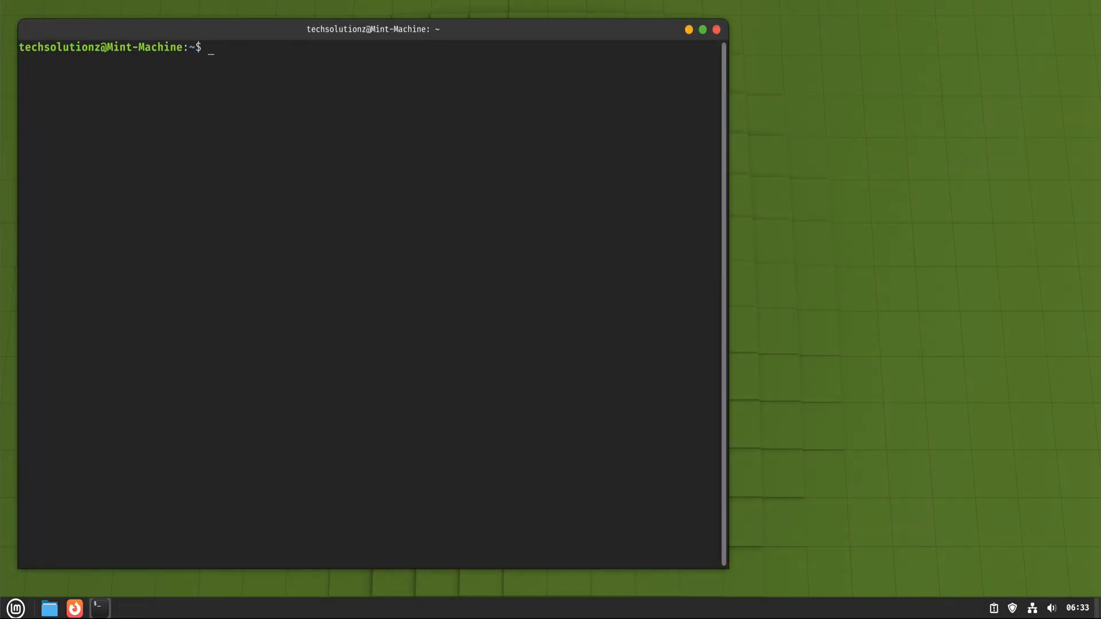
text(flatpak)
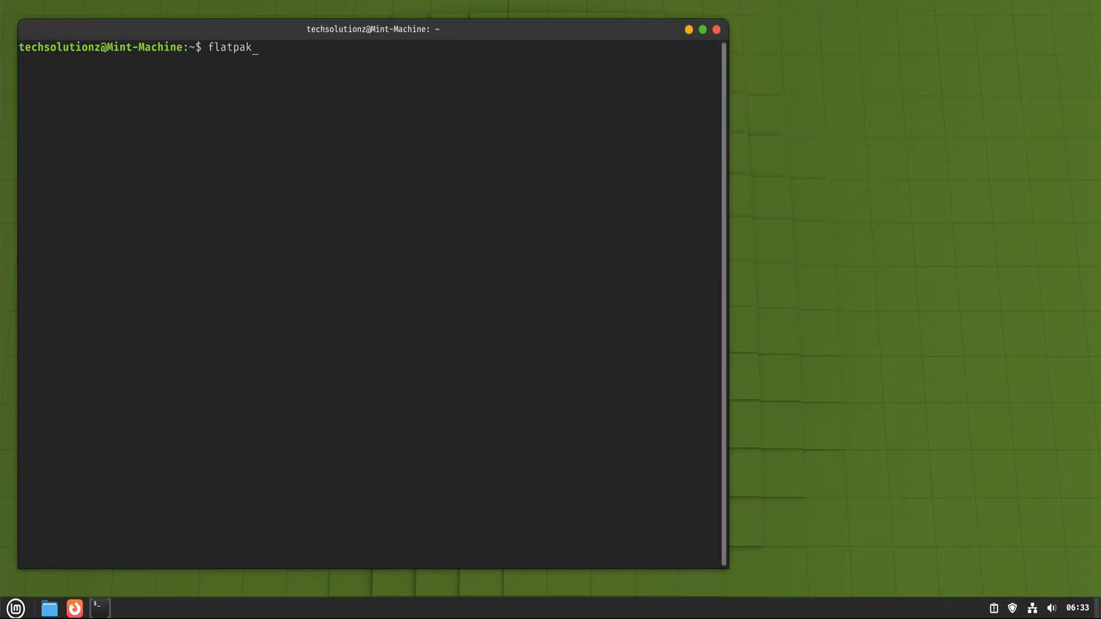
key(Return)
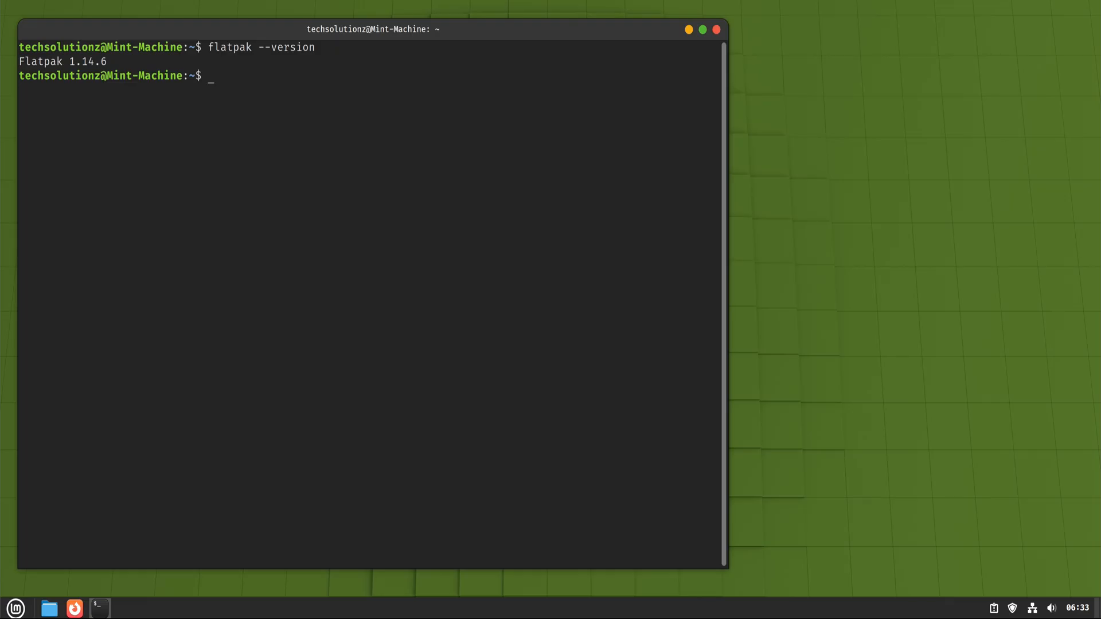
Install Flatseal from Flathub with 'flatpak install flatseal', answering Y to the prompts.
text(flatpak)
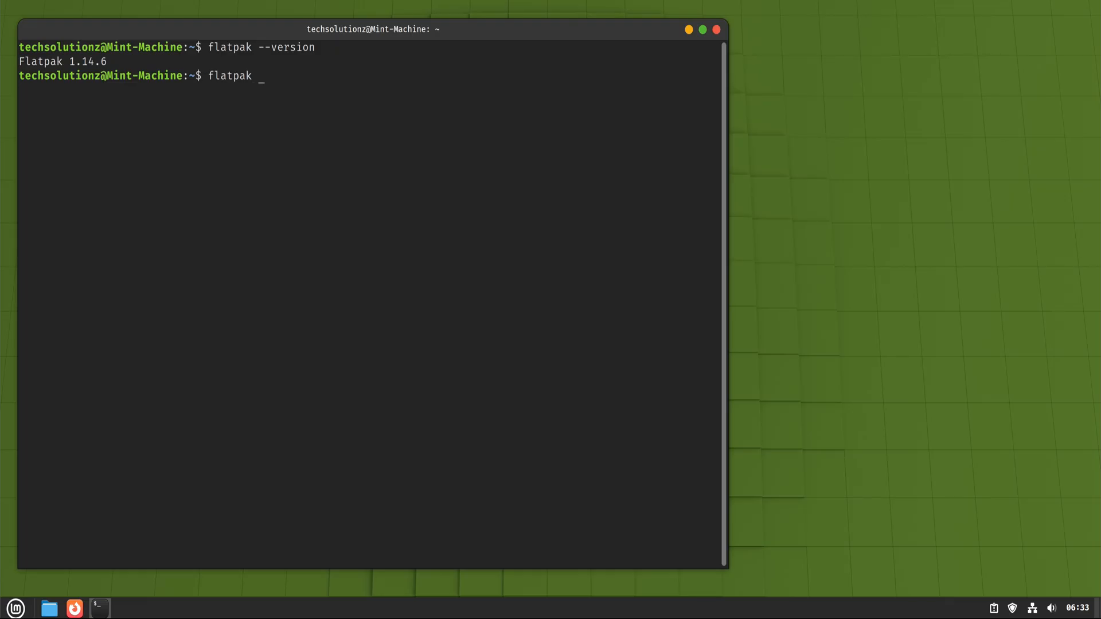
text(install flat)
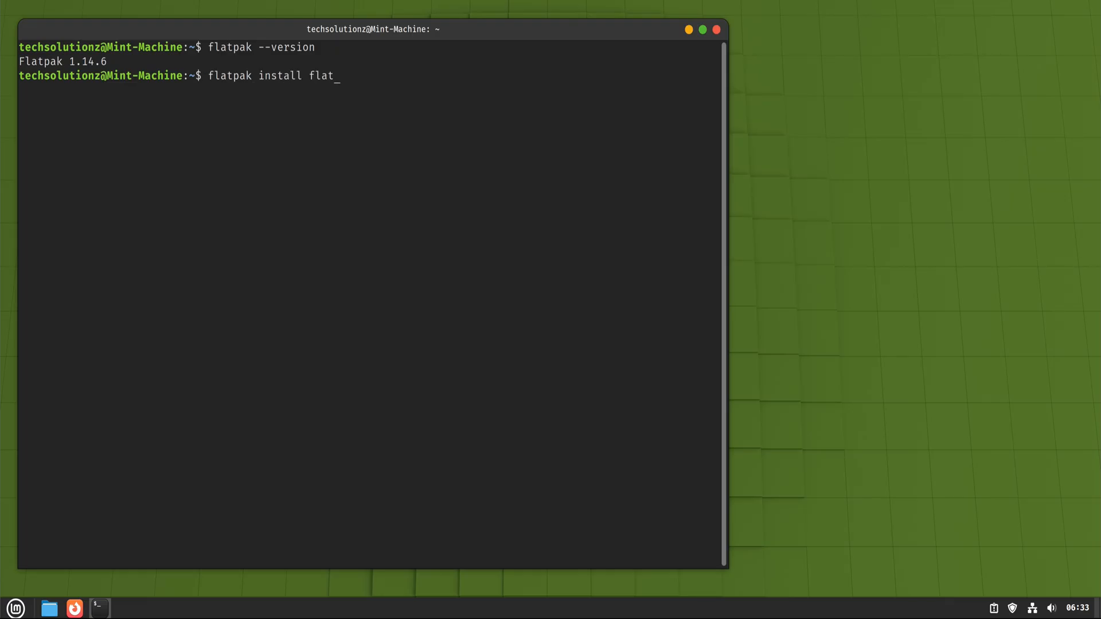
key(Return)
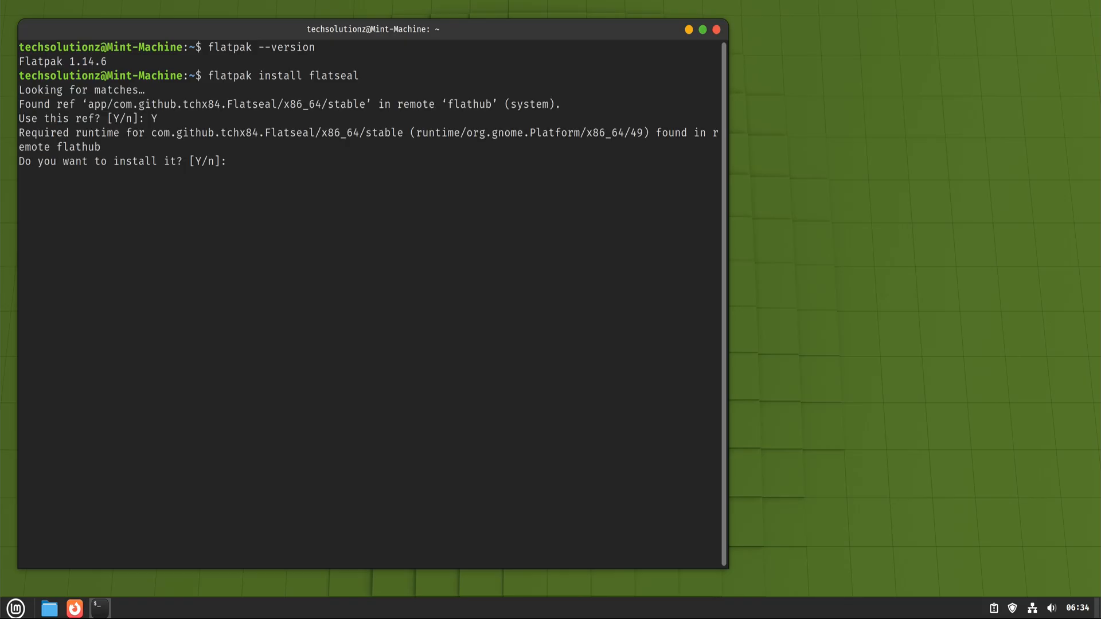
text(Y)
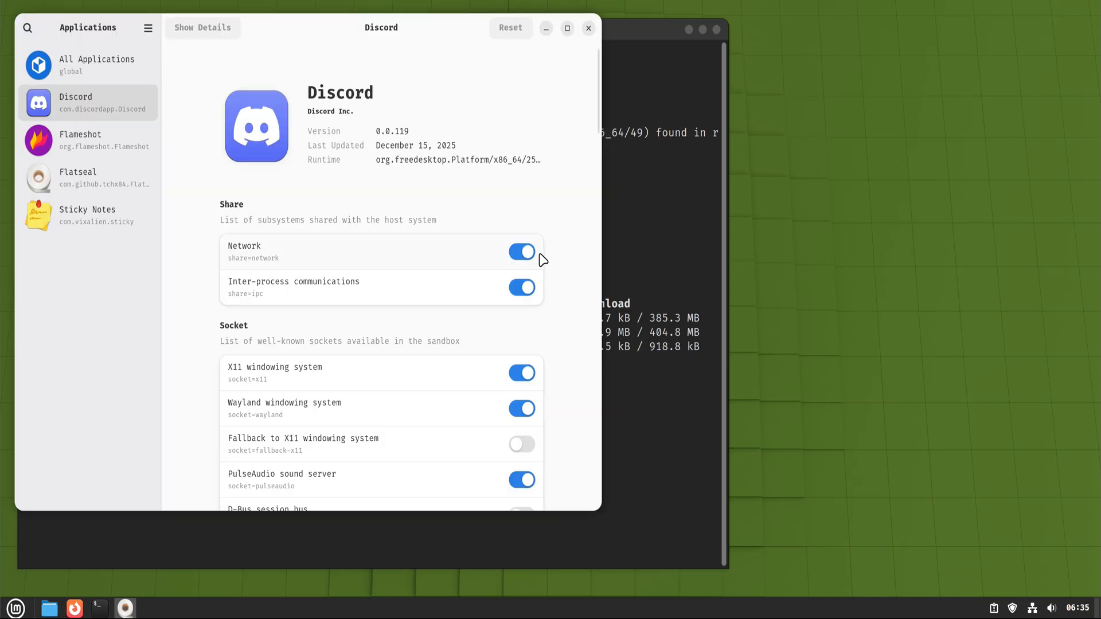
mouse_move(618, 53)
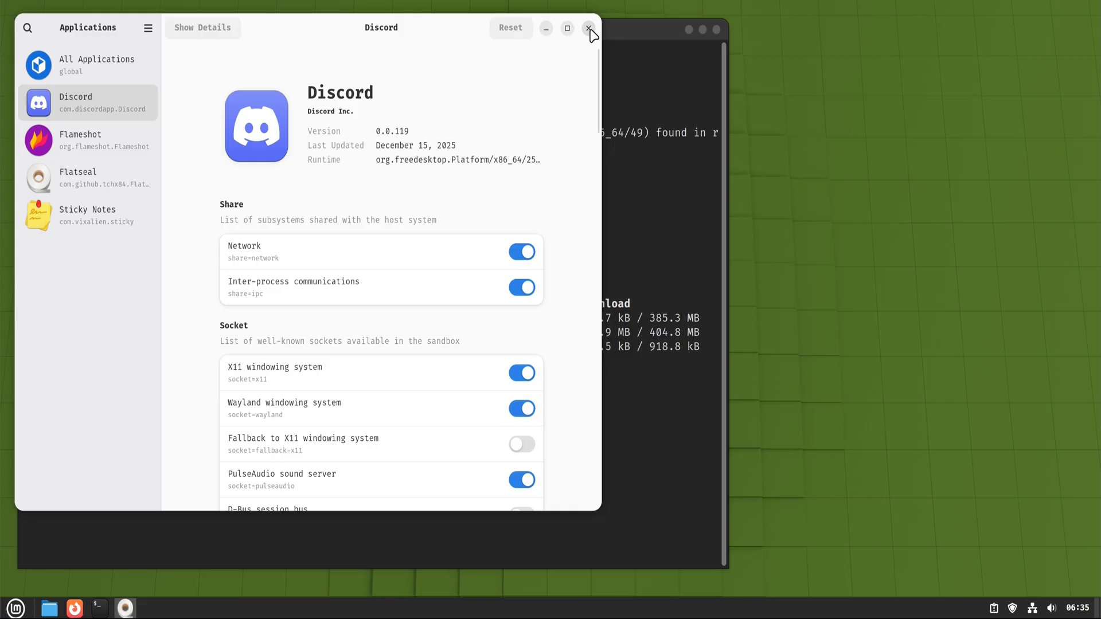
Close Flatseal after reviewing Discord's sandbox permissions.
click(589, 28)
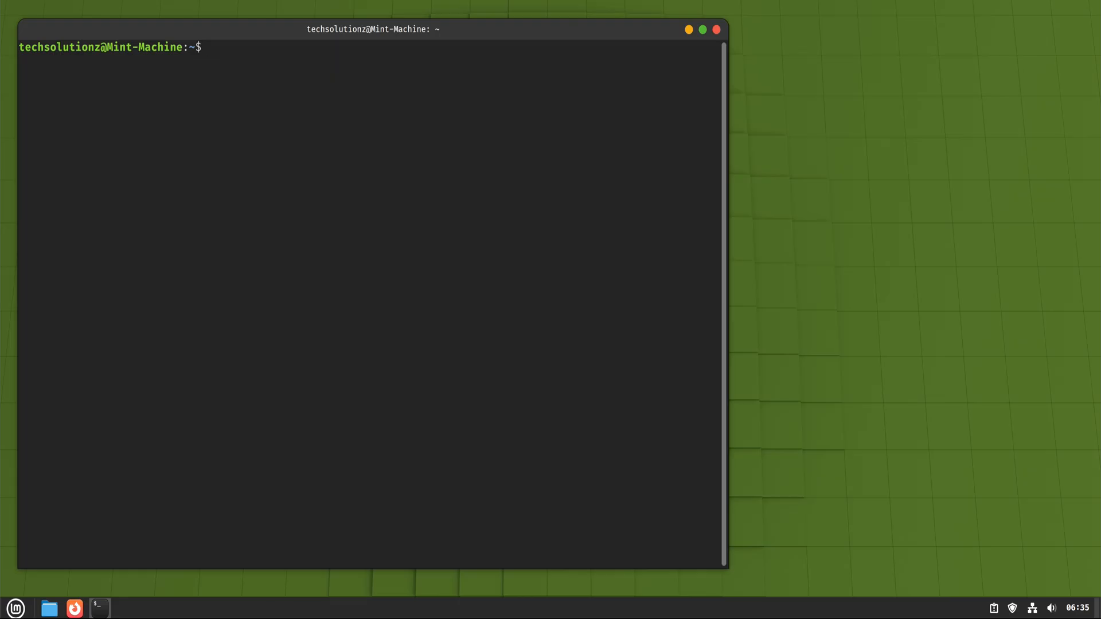
Run 'sudo apt install snapd', which fails with no installation candidate.
text(sudo apt in)
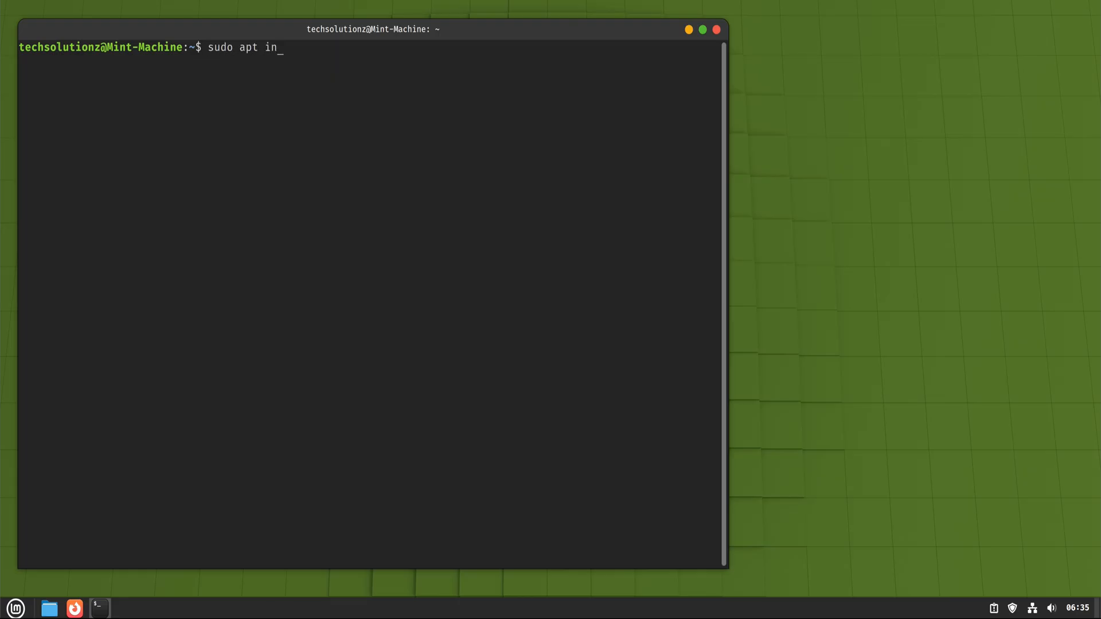
key(Return)
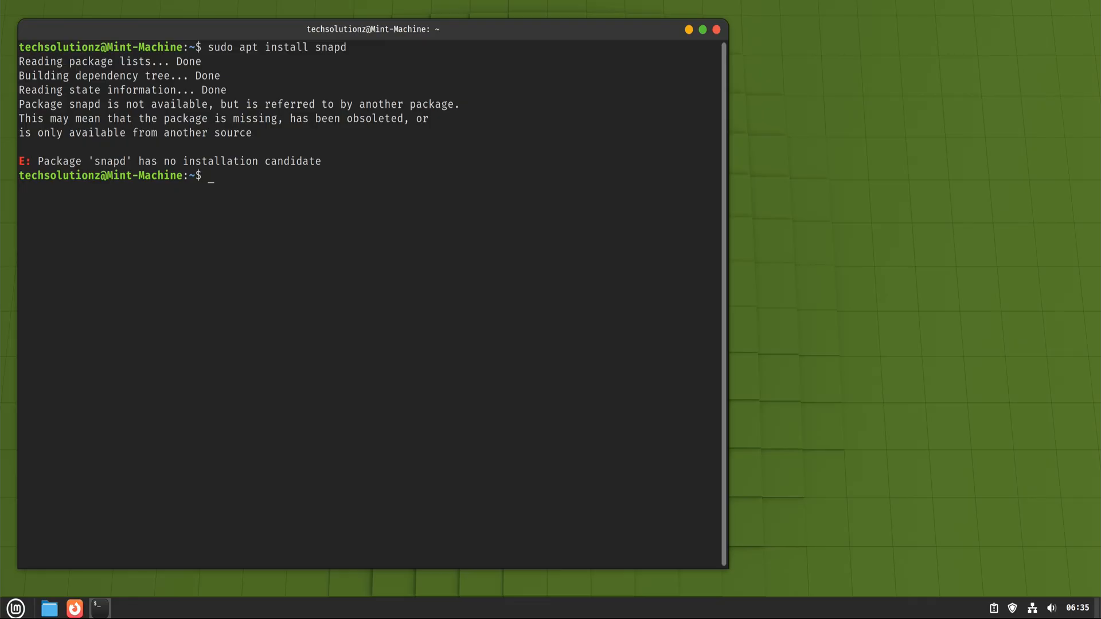
mouse_move(353, 406)
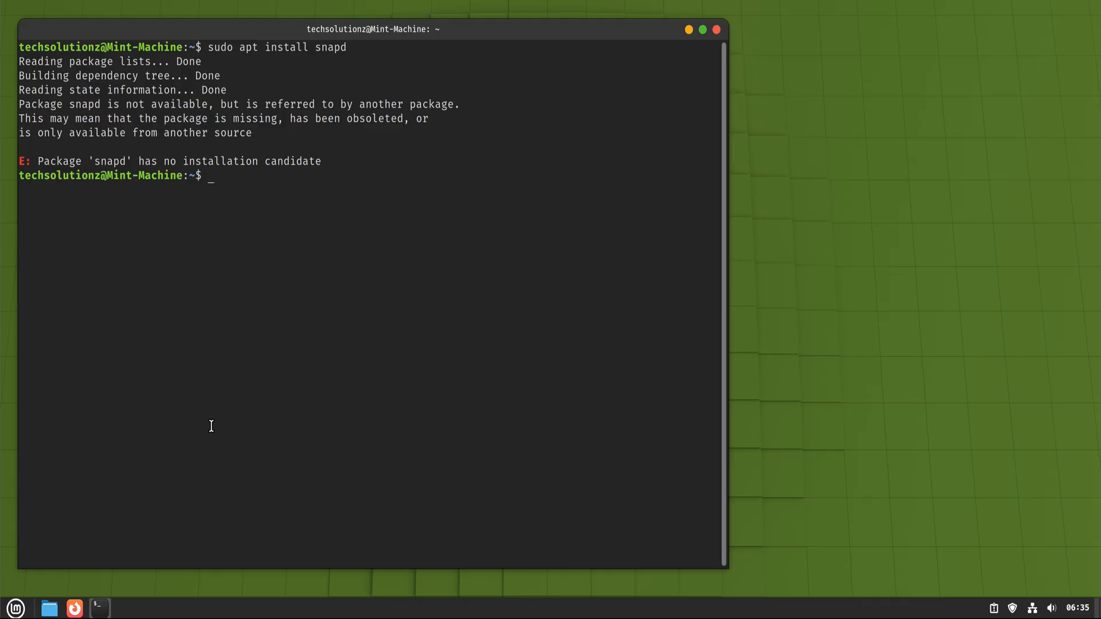
mouse_move(89, 610)
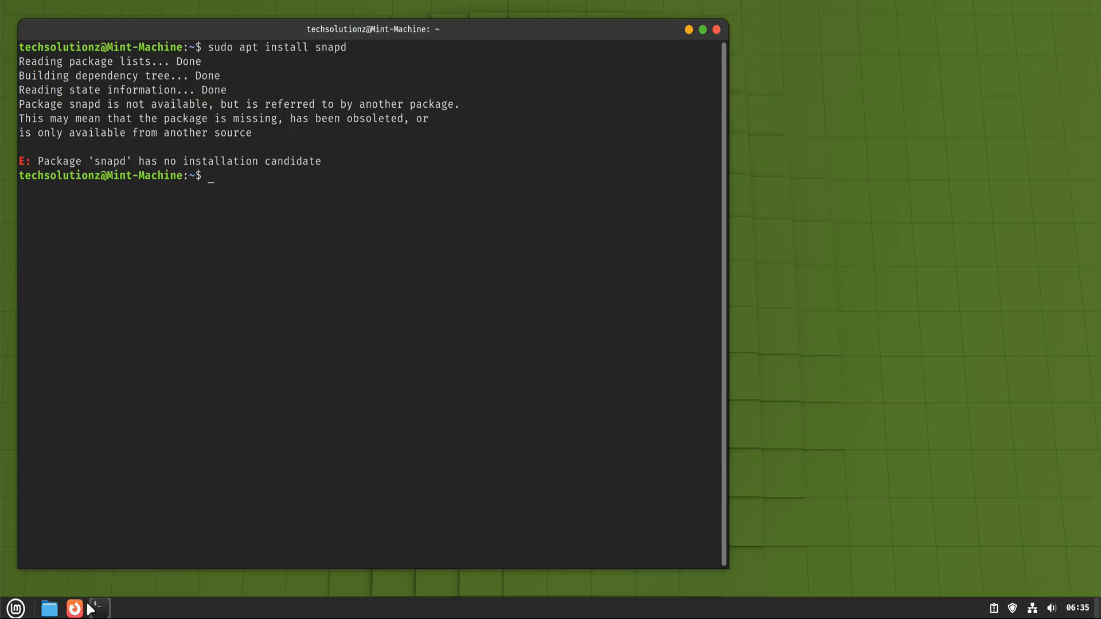
Scroll through the snapcraft.io store page in Firefox, then close the browser window.
click(74, 608)
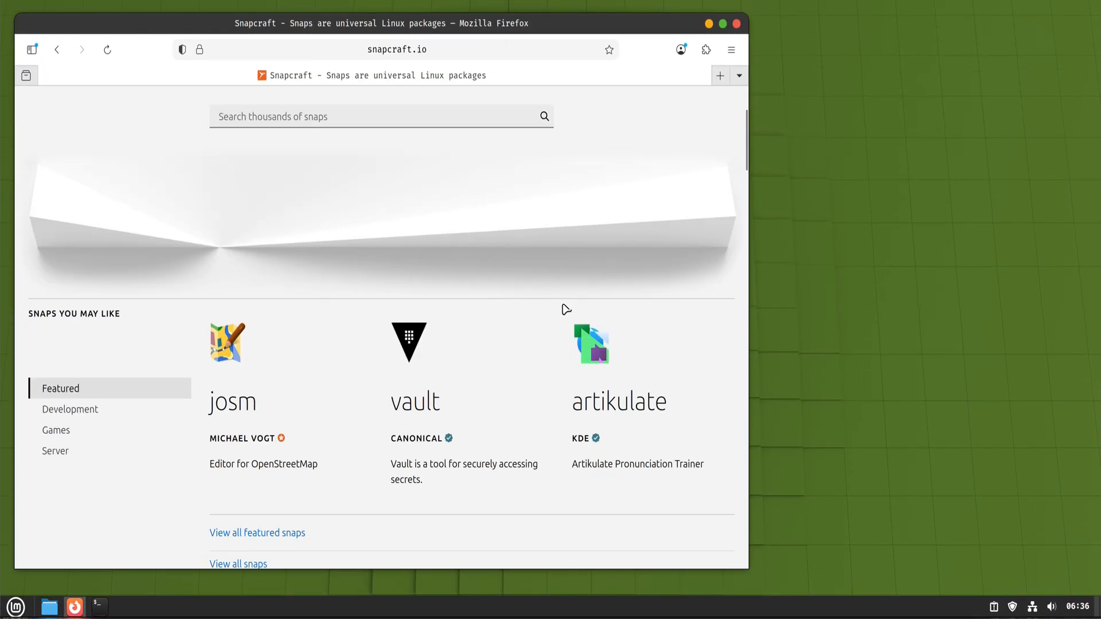
scroll(down, 3)
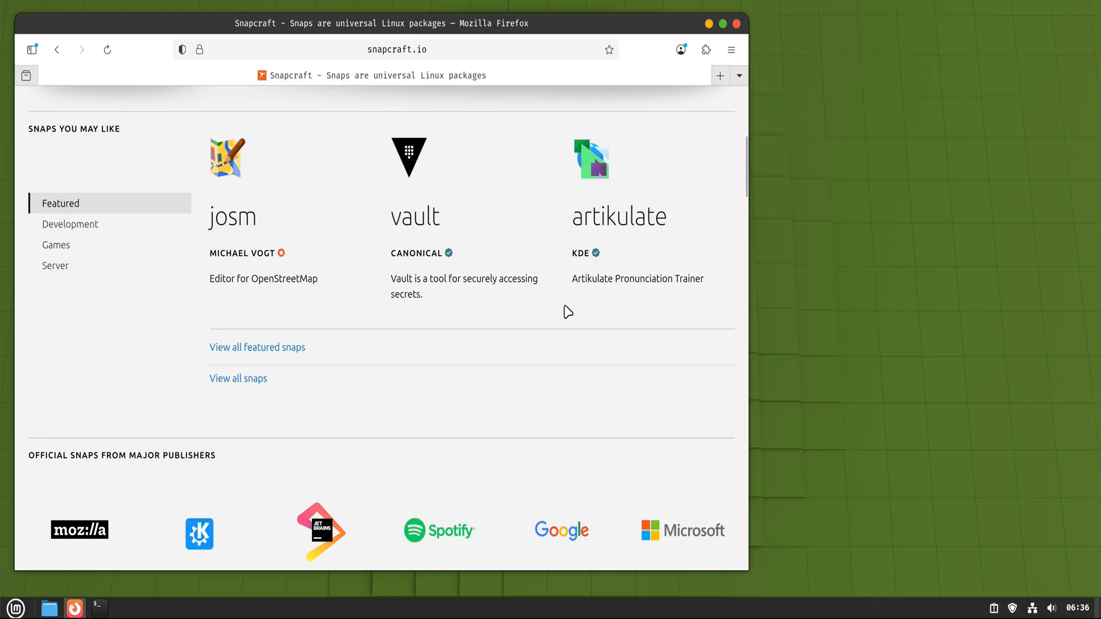
scroll(up, 3)
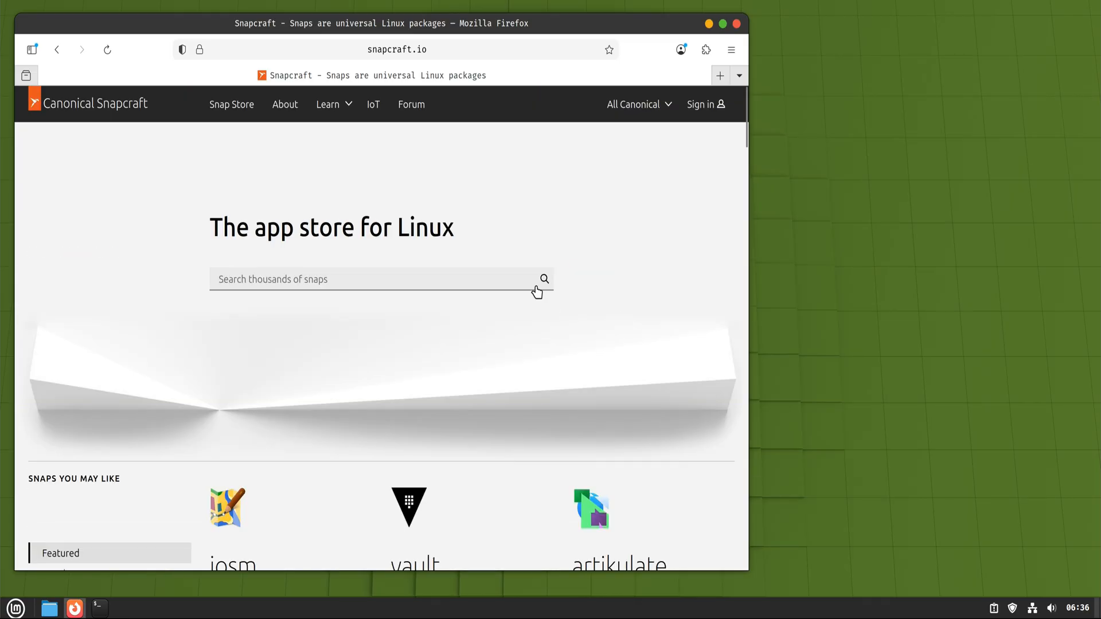
scroll(down, 3)
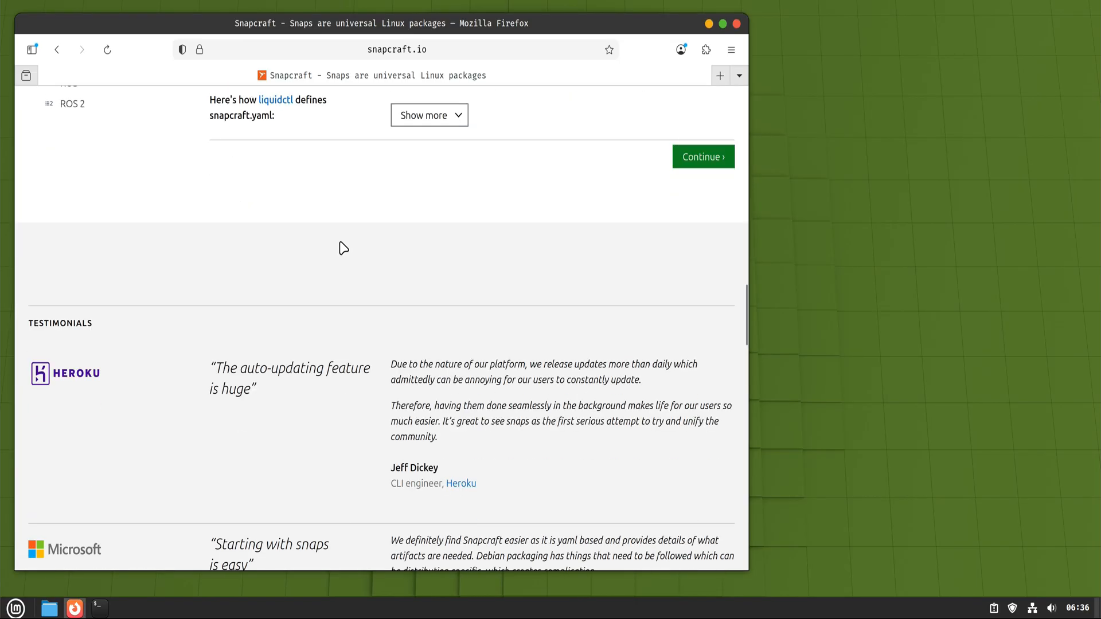
scroll(down, 3)
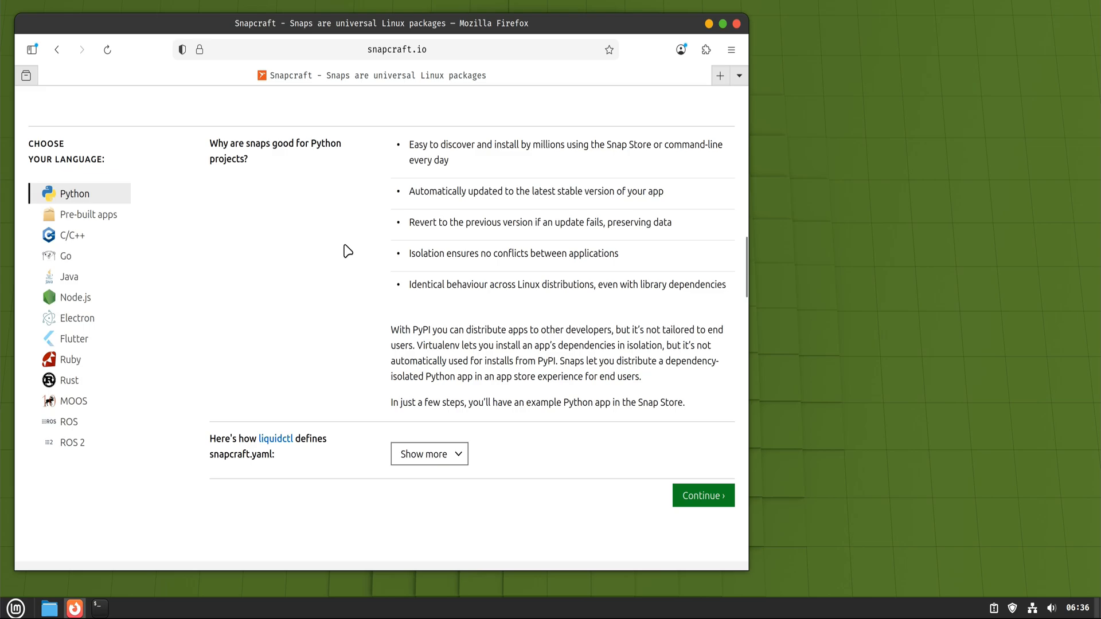
scroll(down, 3)
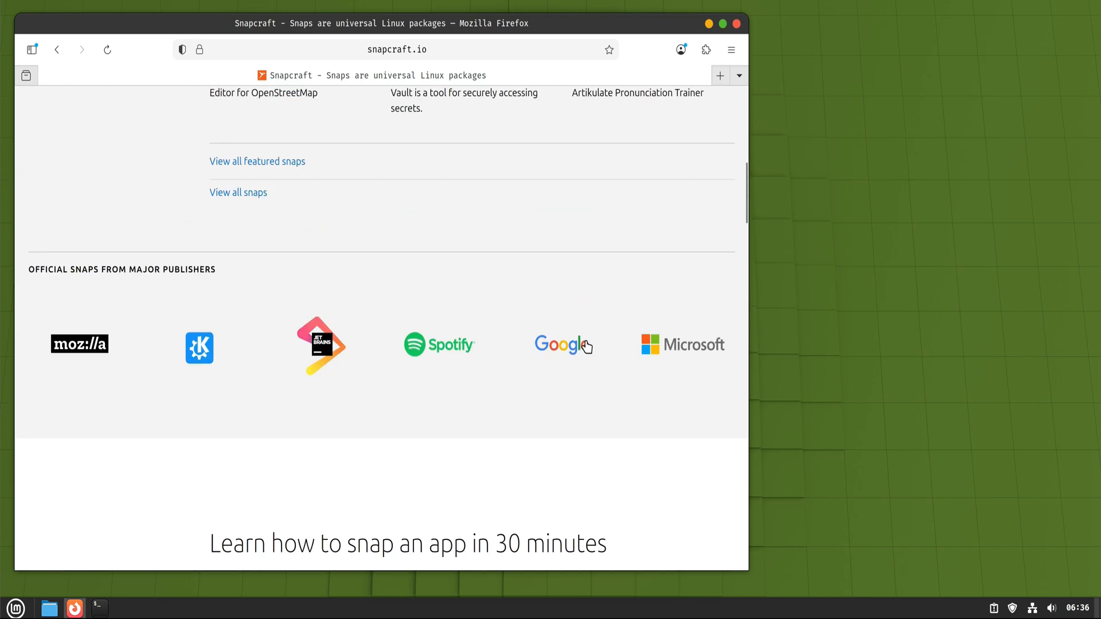
scroll(up, 3)
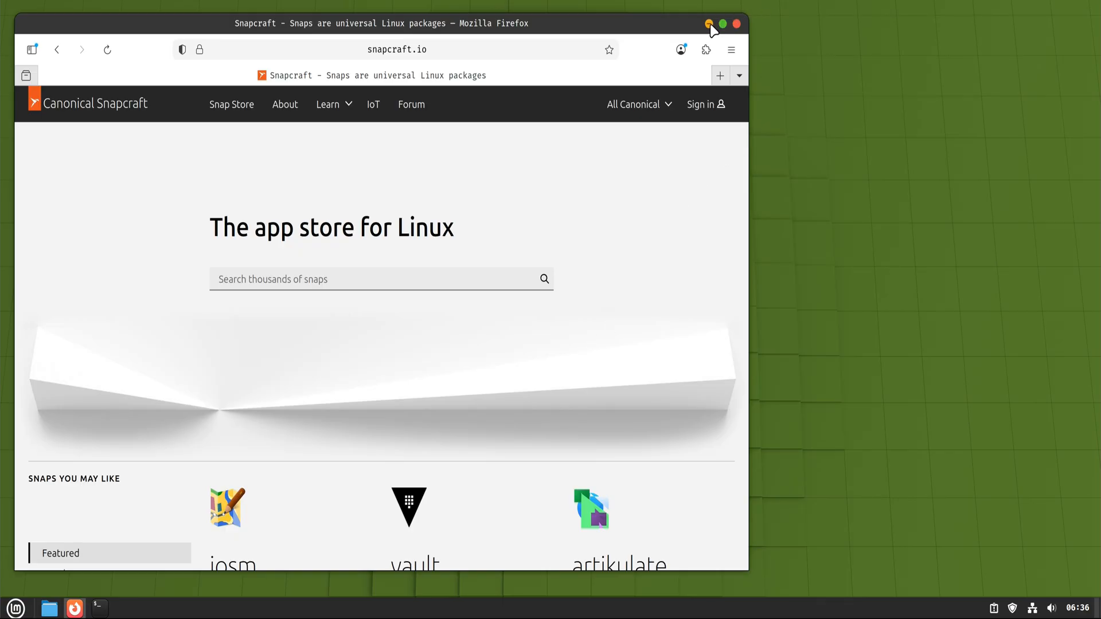
mouse_move(737, 27)
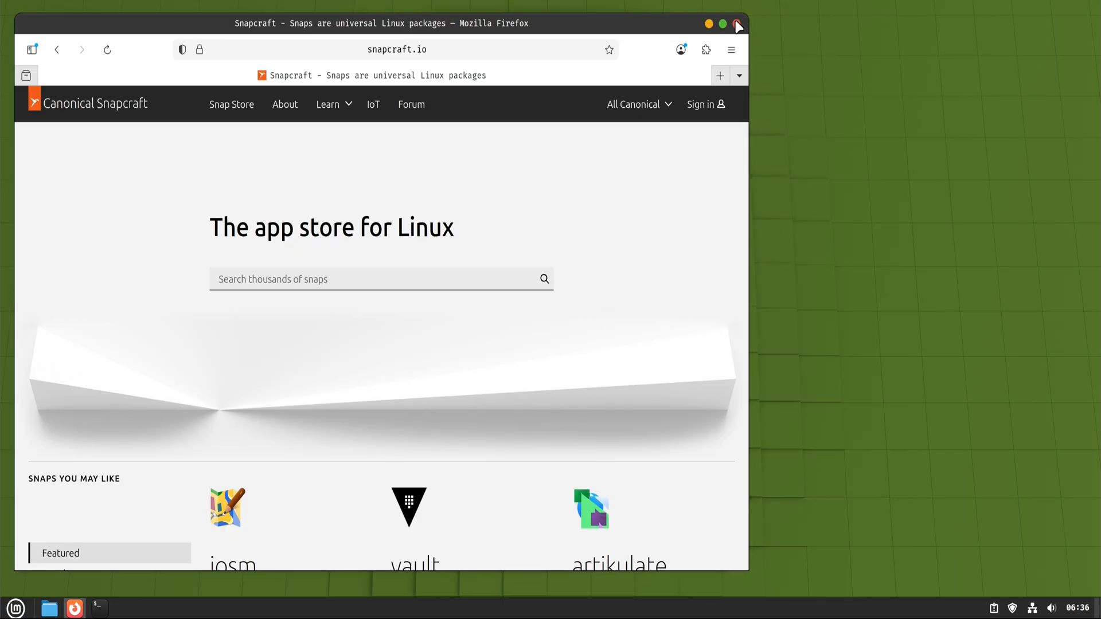
click(100, 608)
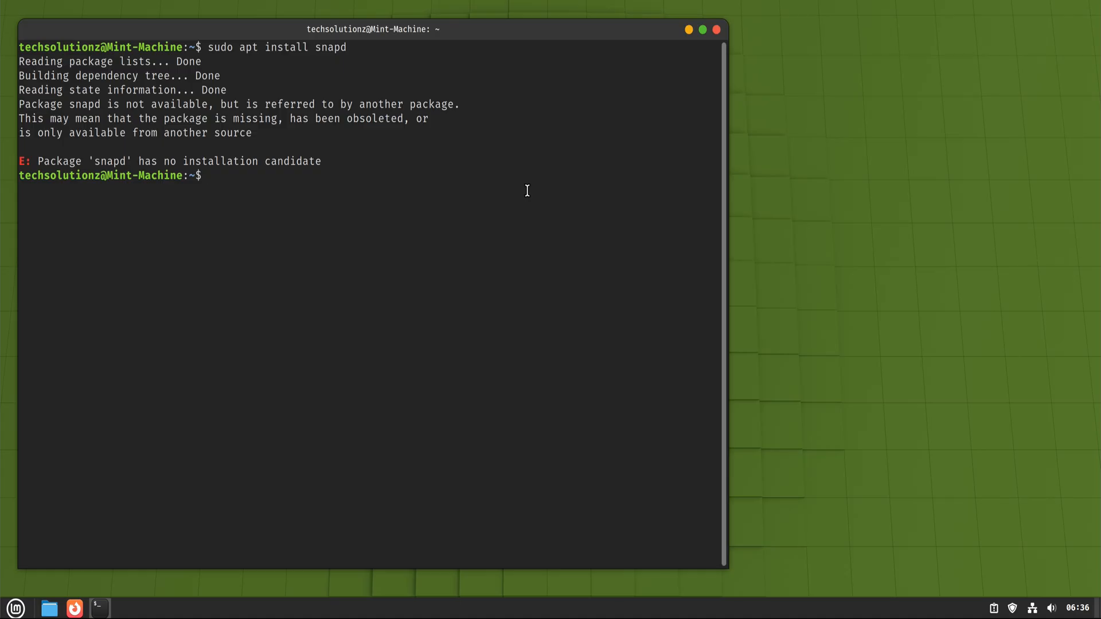
Close the terminal window, leaving the empty desktop.
click(717, 29)
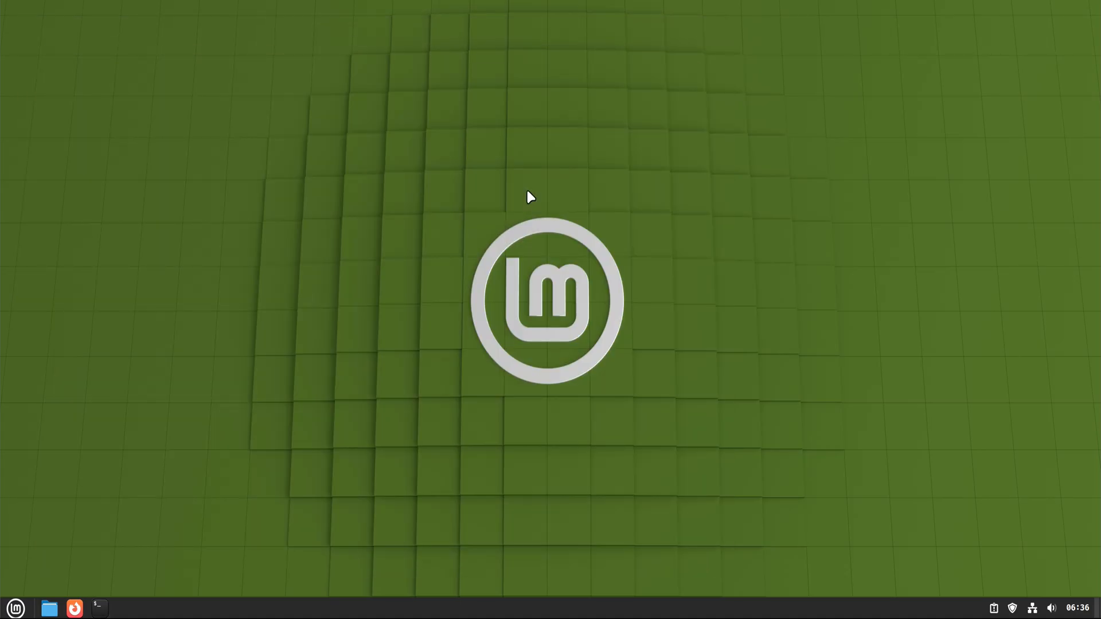
mouse_move(531, 213)
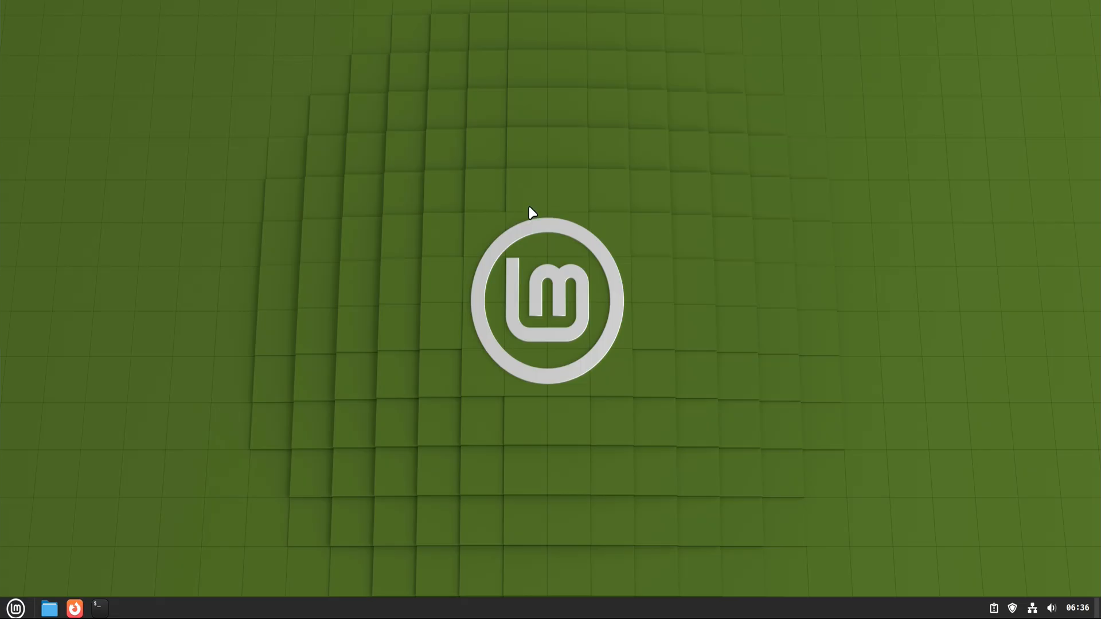